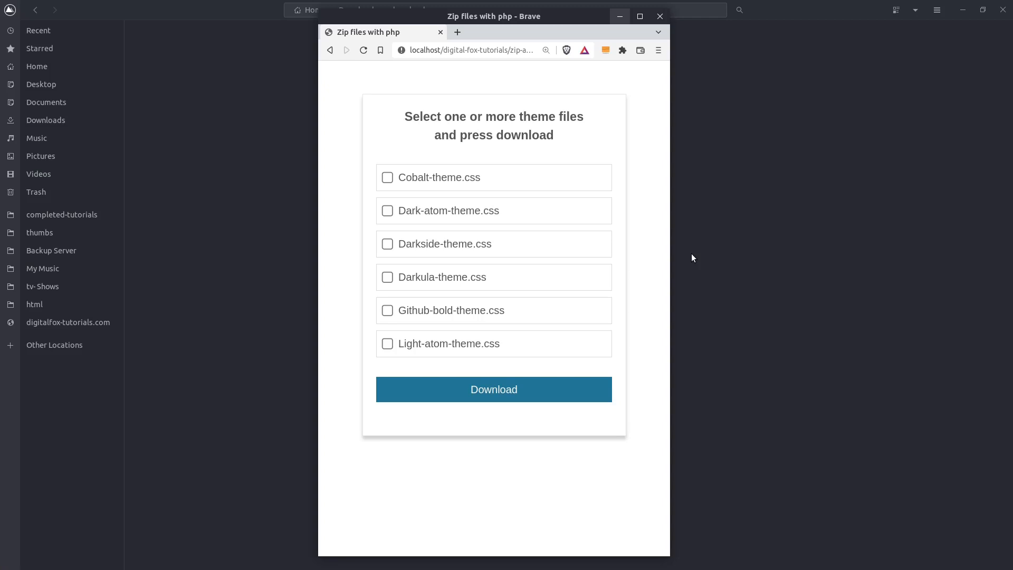
Step: Select the Cobalt and Dark-atom themes, download, and save Themes_65xg.zip into downloads
click(387, 177)
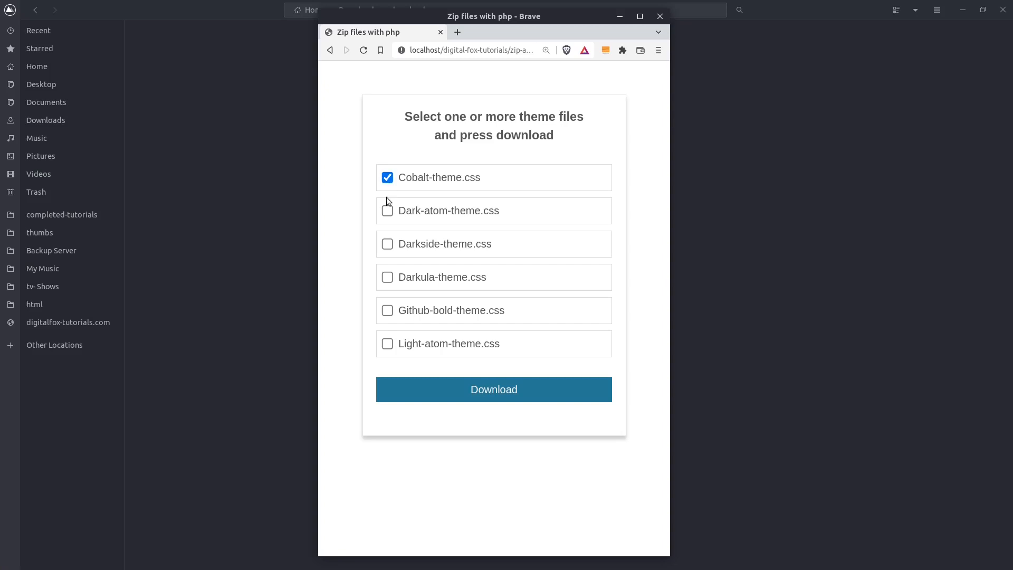
click(387, 210)
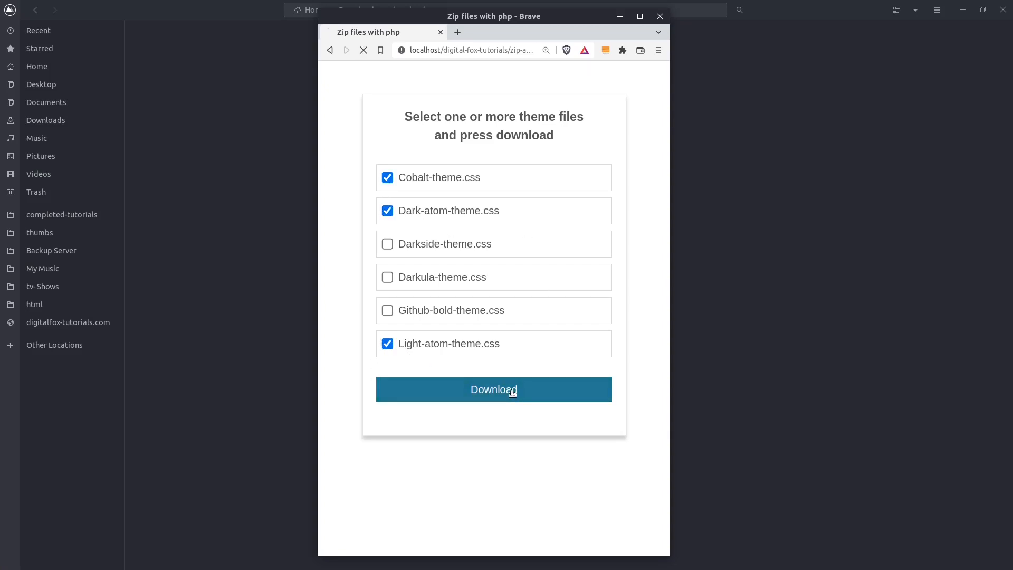
click(493, 389)
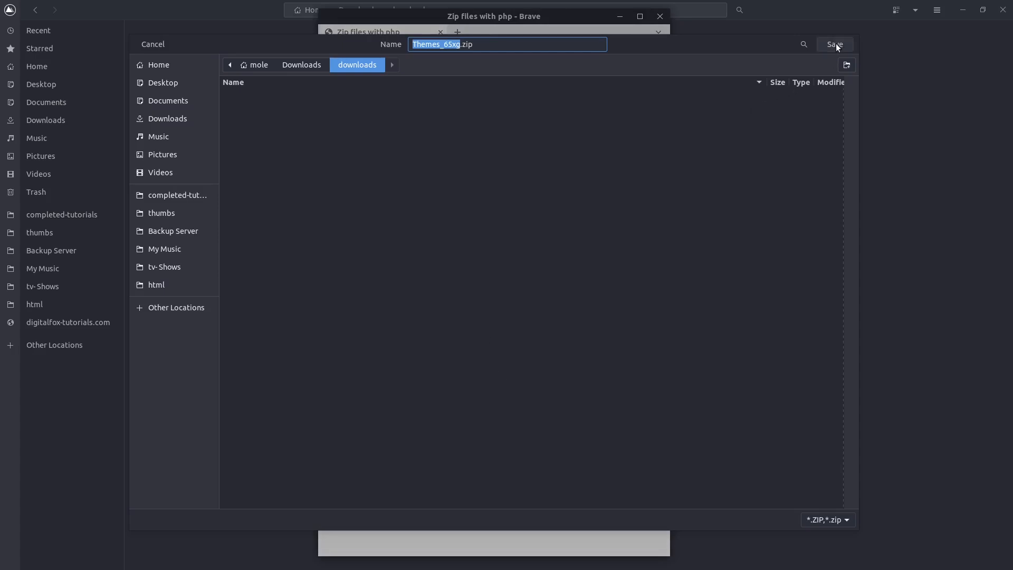
click(834, 44)
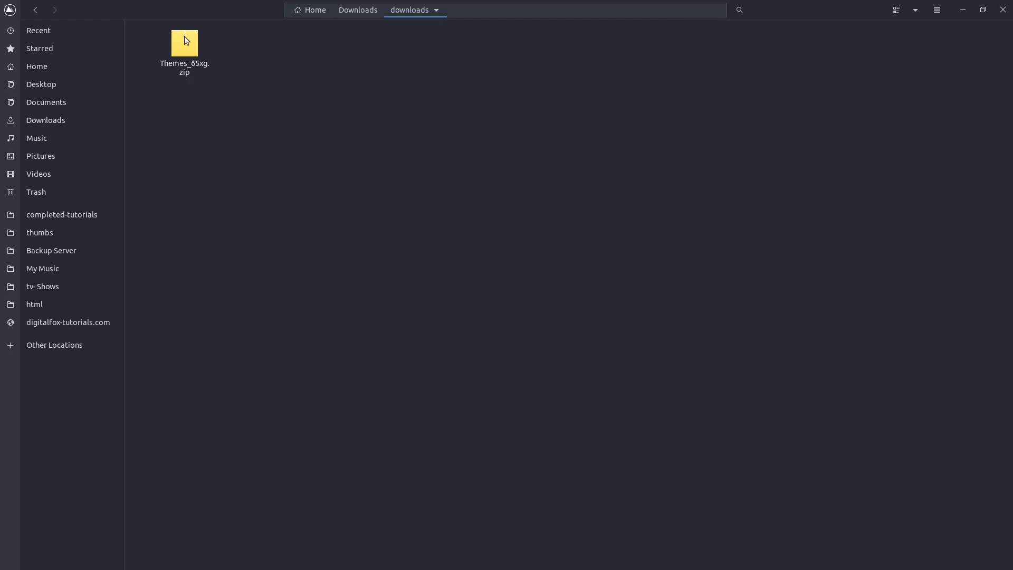
double_click(184, 43)
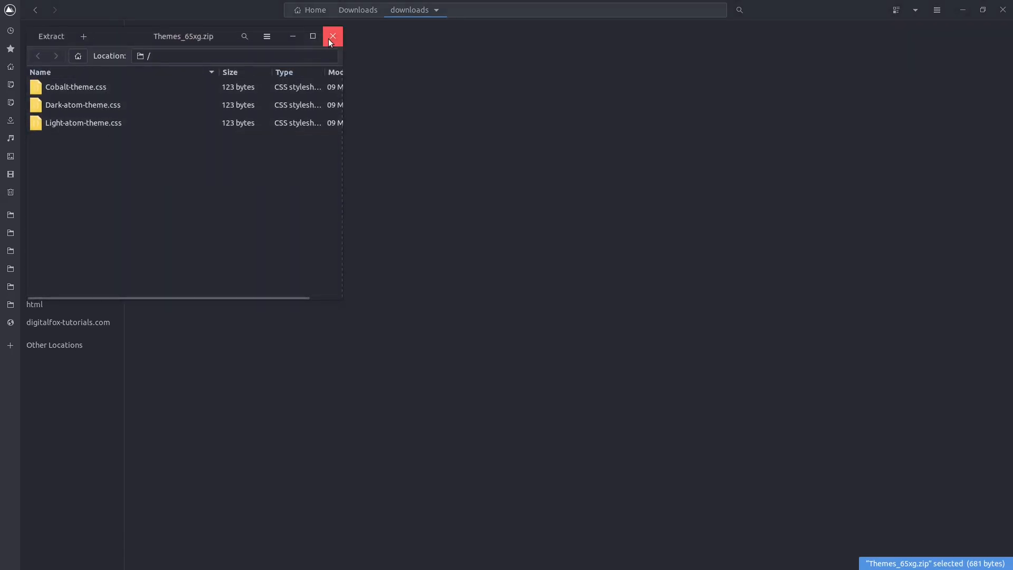
click(332, 36)
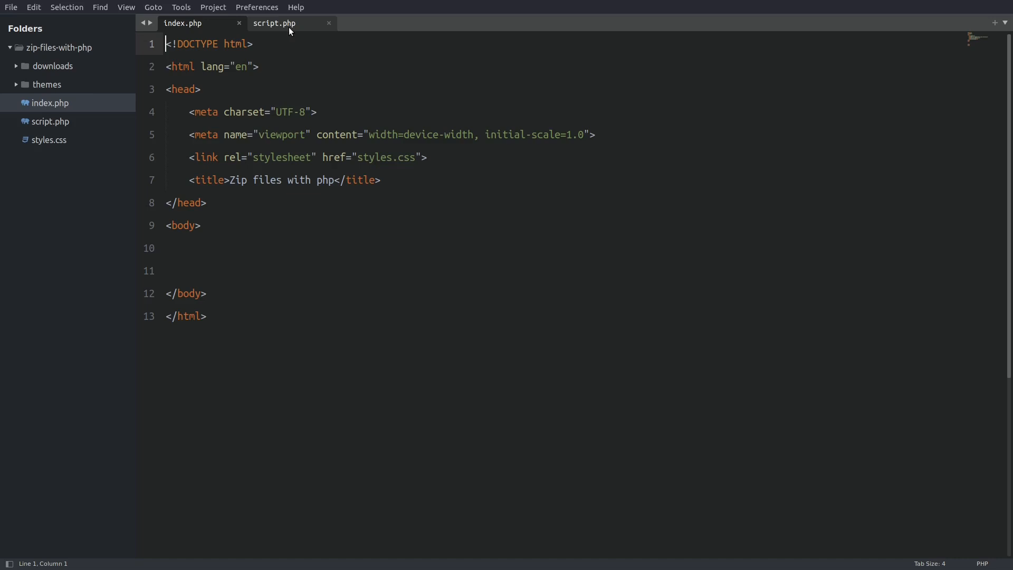
Step: Look over the starter script.php, then switch back to the neighbouring file tab
click(274, 23)
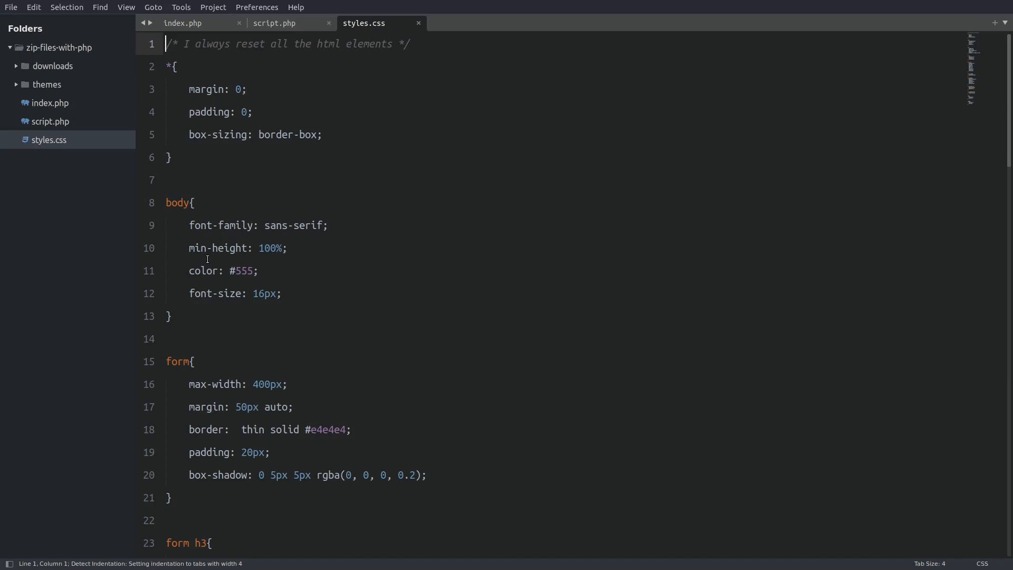
mouse_move(420, 24)
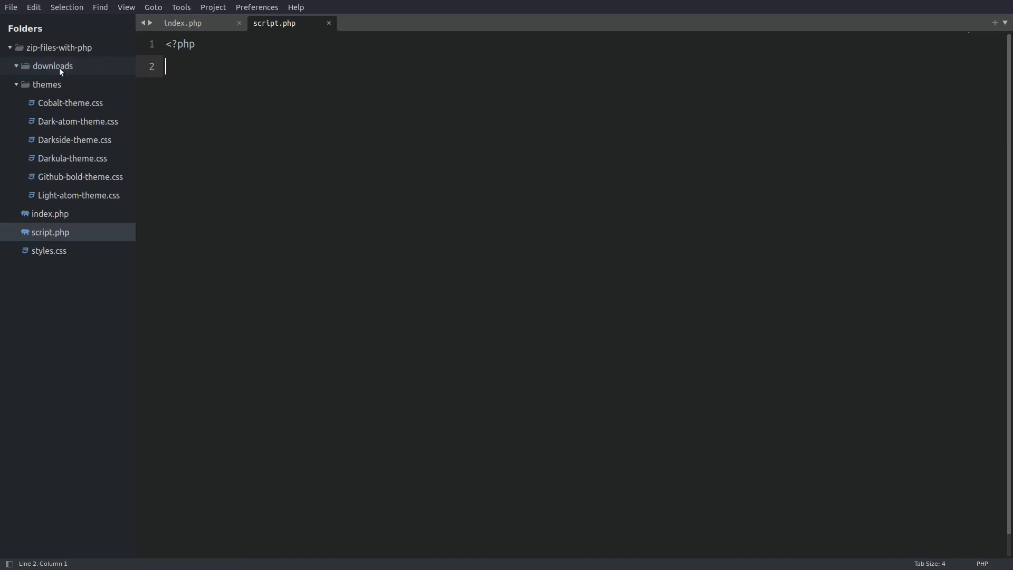
click(183, 23)
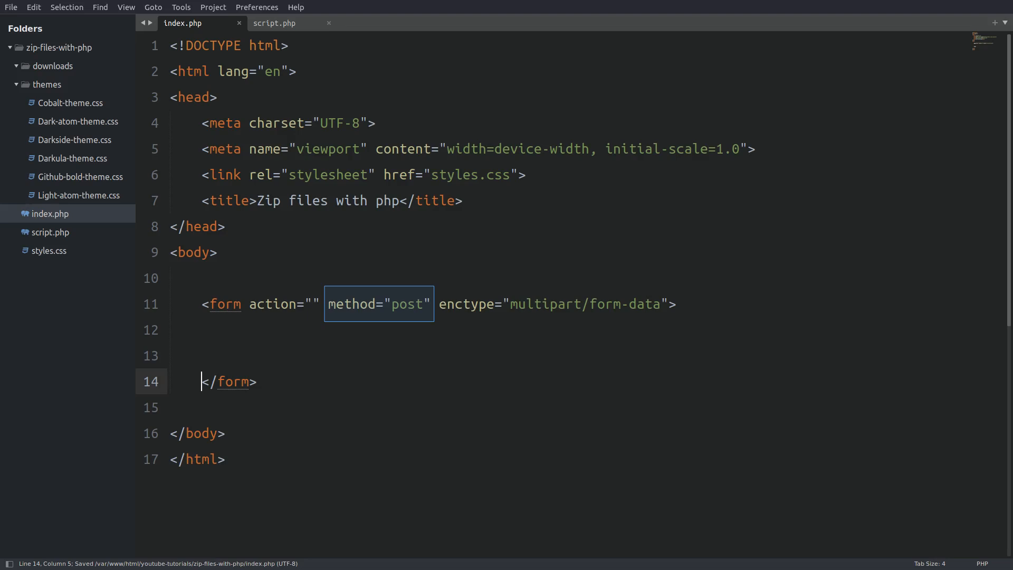
Step: Type the 'Select one or more theme files' h3, a theme-files checkbox and a p.error paragraph
text(<h3>Select one or more theme files <br> and press download</h3>)
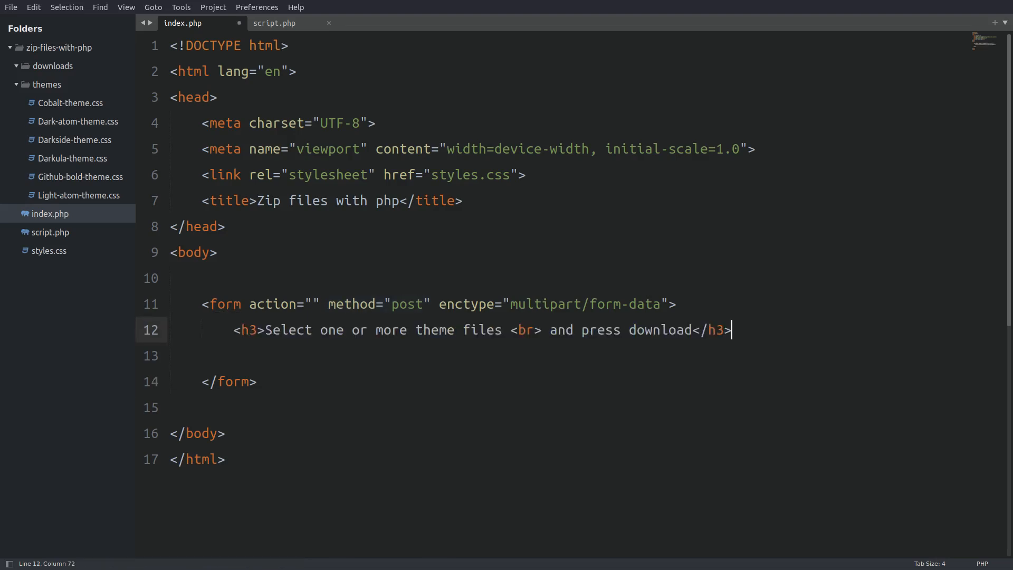
scroll(down, 3)
text(<div class="form-field">)
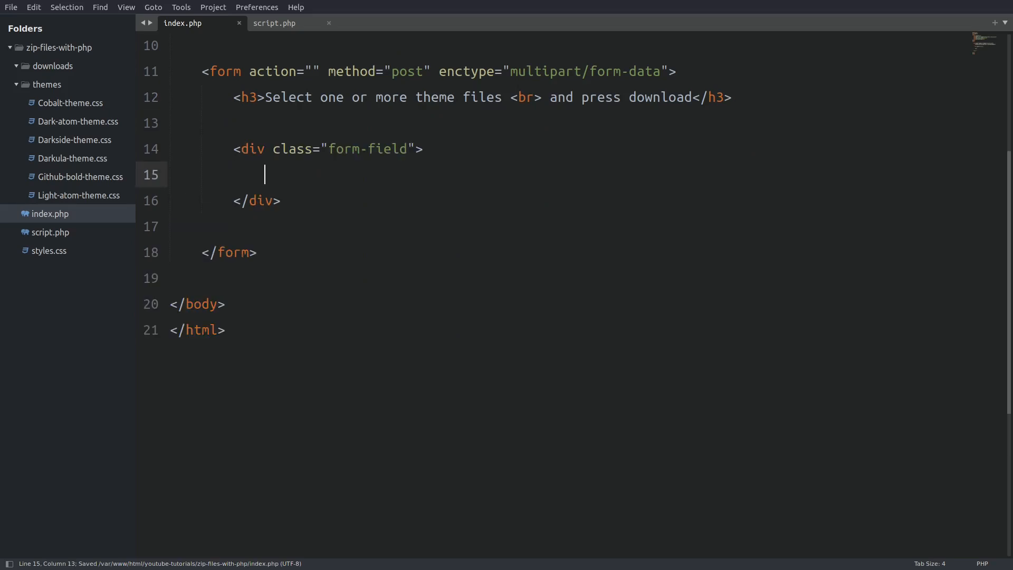
text(<input type="checkbox" name="theme-files" value="">)
text(<button type="submit" name="download">Download</button>)
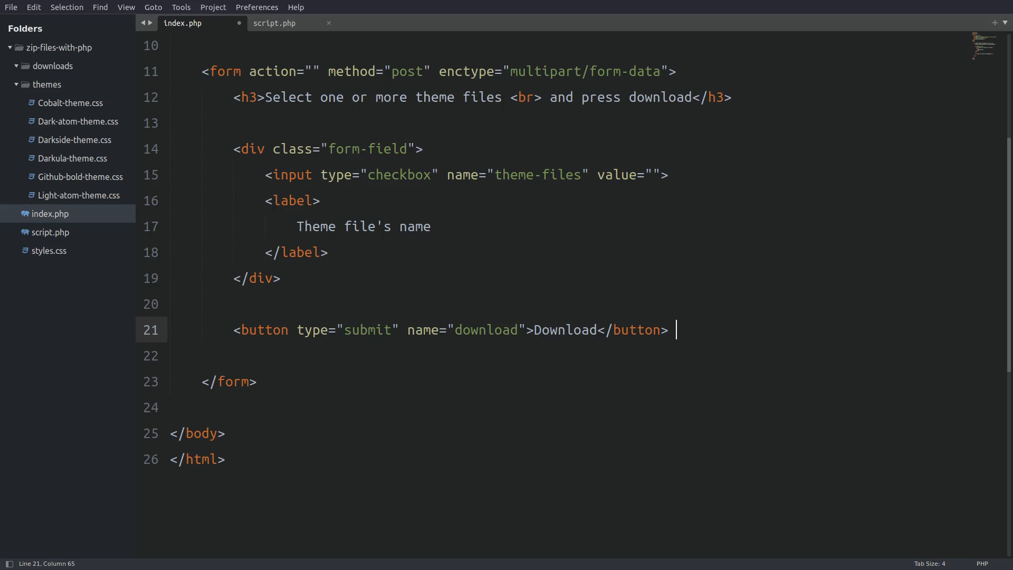
text(<p class="error"></p>)
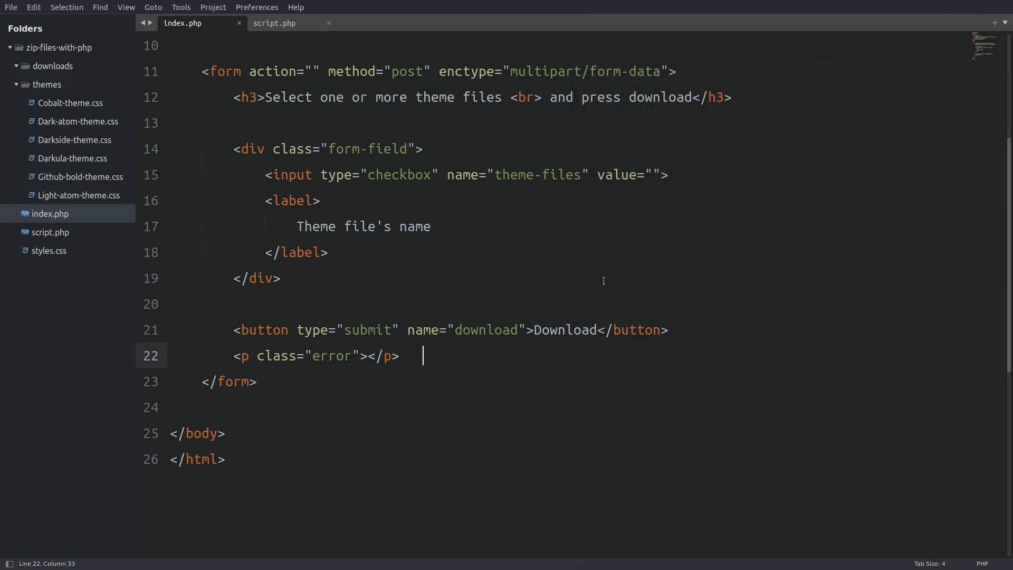
Step: Add a PHP block globbing themes/*.css into $files and print it with highlight_string
text(<?php  ?>)
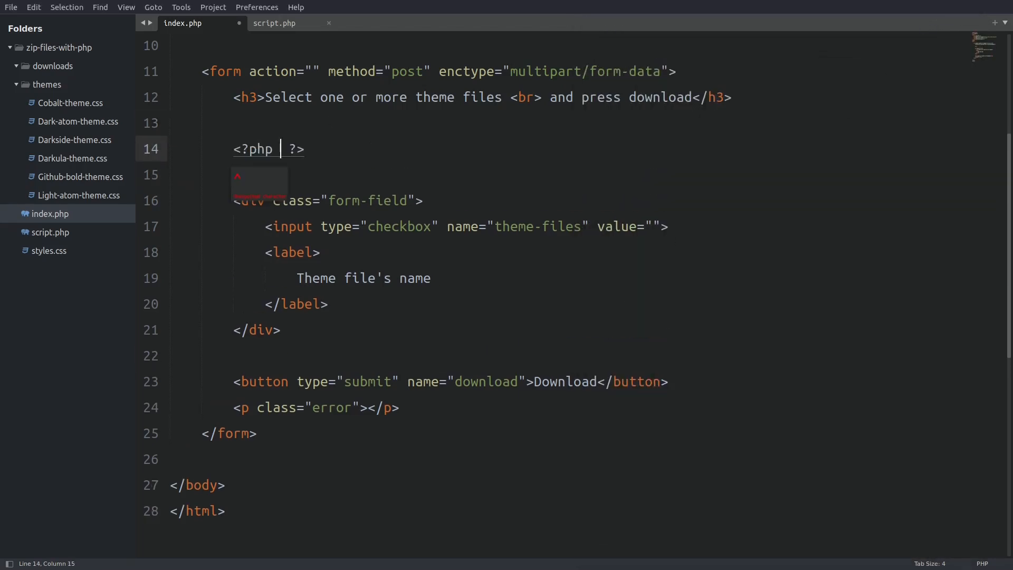
key(enter)
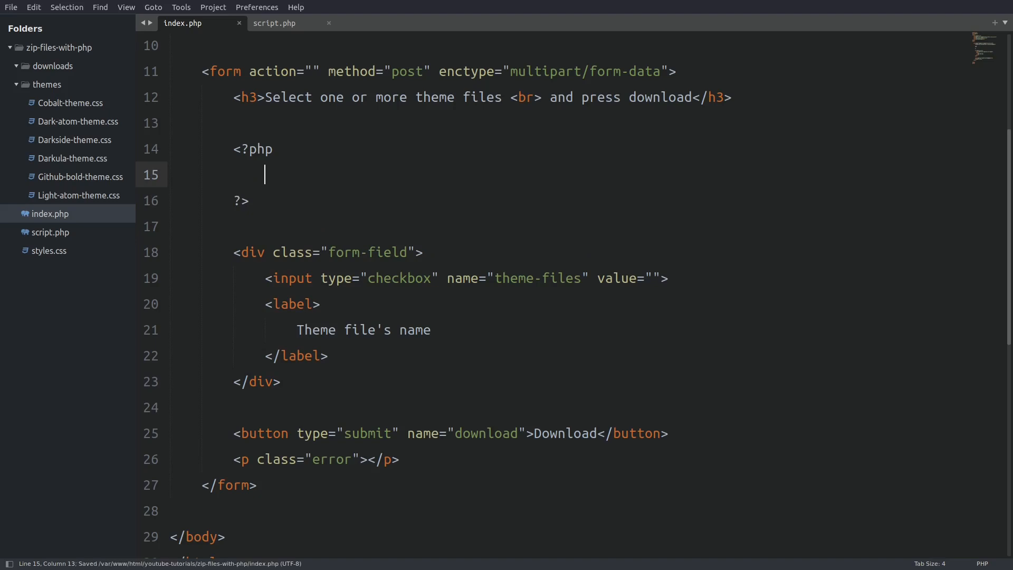
text($files = glob("themes/*.css");)
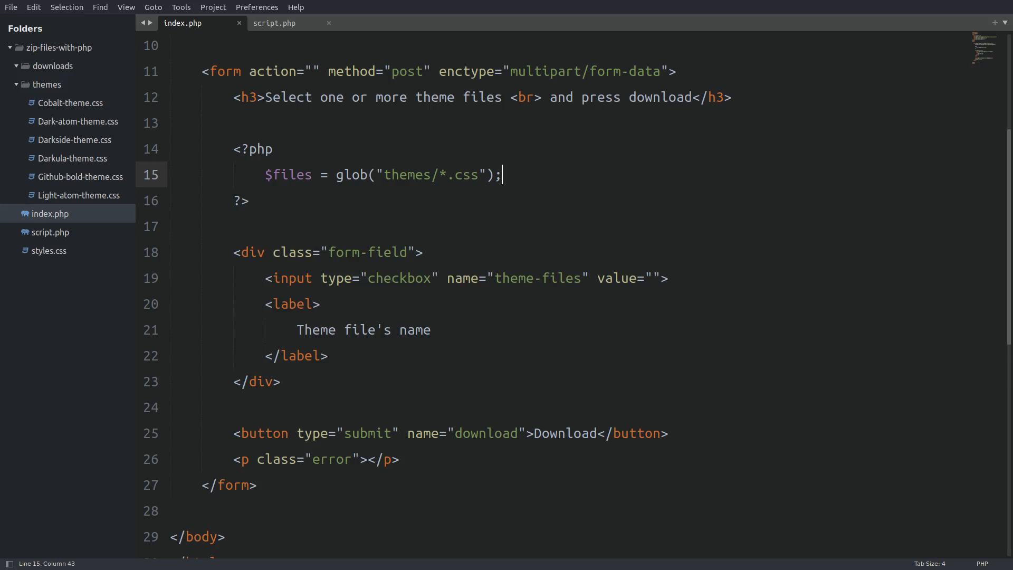
double_click(432, 175)
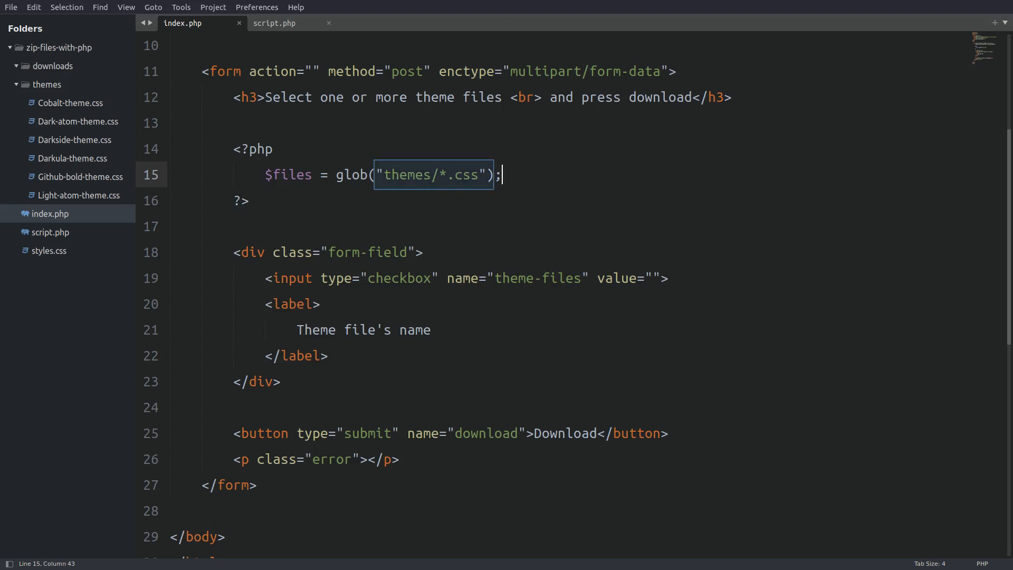
text(highlight_string("<?php " . var_export($files, true) . ";?>");)
text(foreach ($files as $theme_file){)
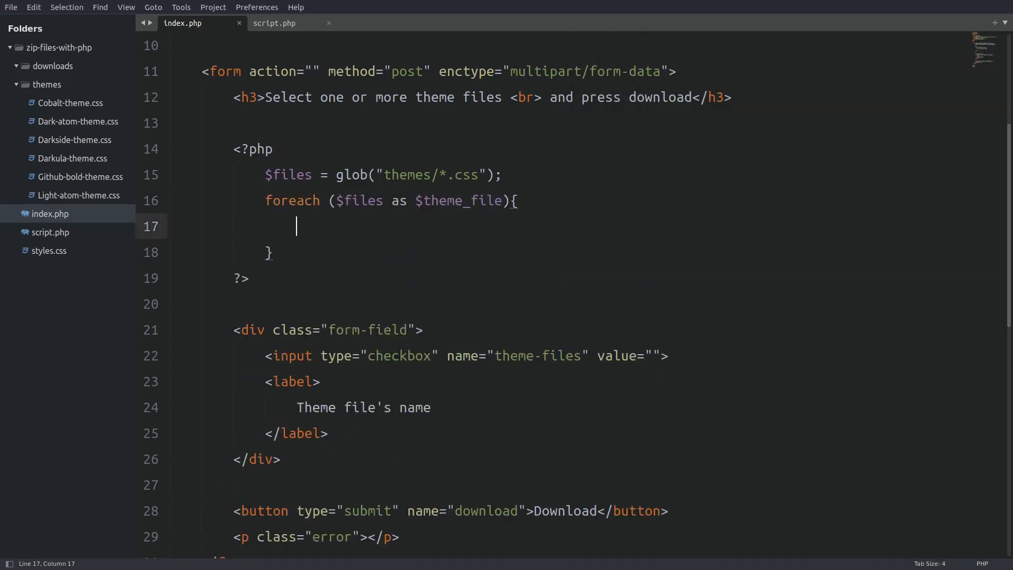
Step: Move the checkbox field into the loop, valued by $theme_file and labelled basename($theme_file)
double_click(288, 175)
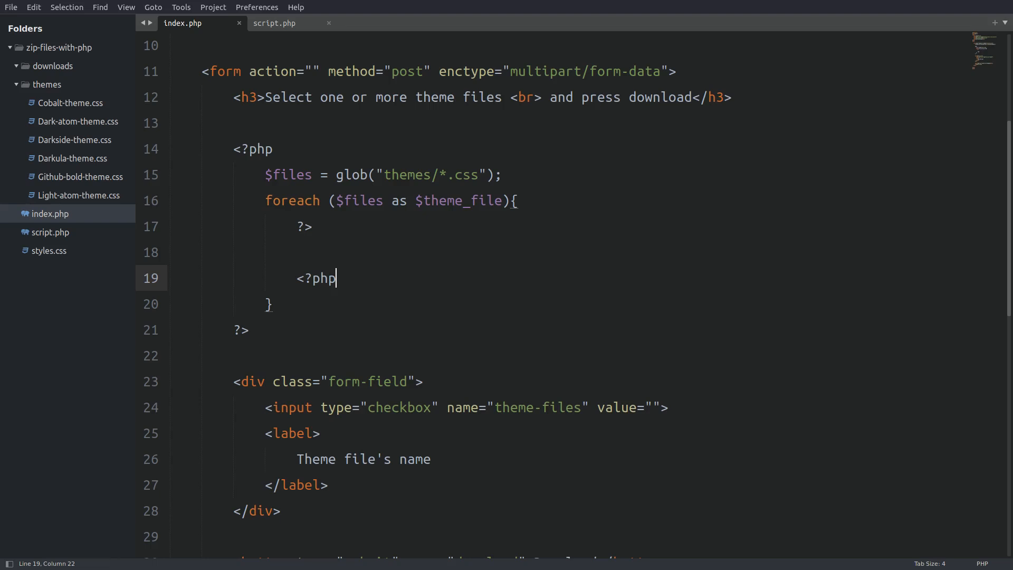
drag(175, 381, 281, 511)
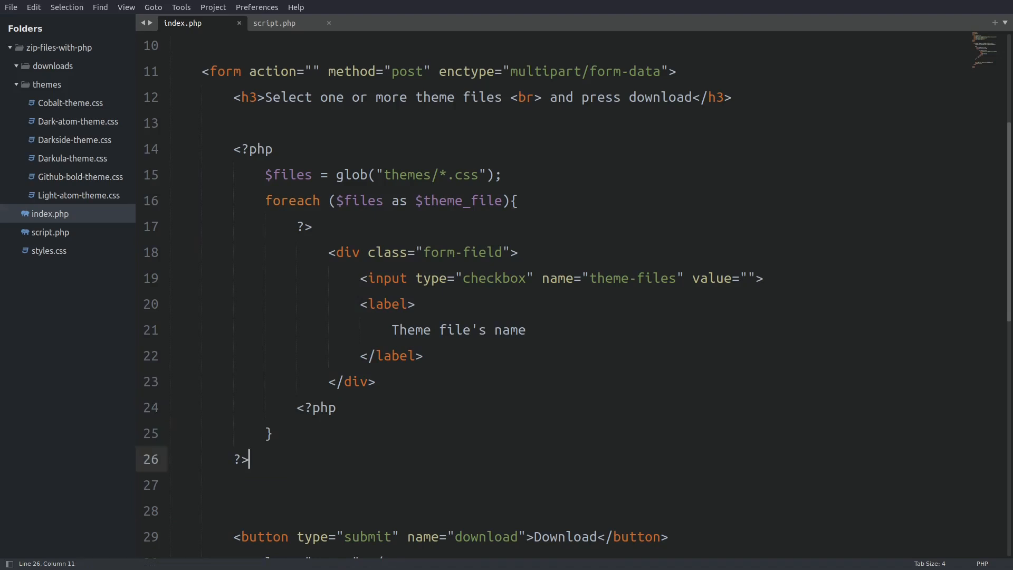
text(<?php echo $theme_file ?>)
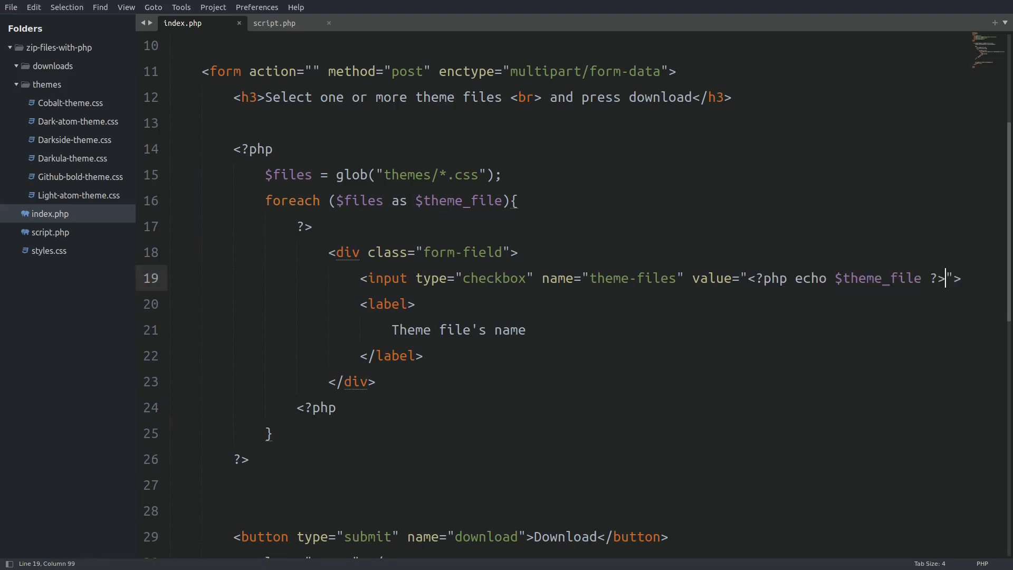
double_click(876, 278)
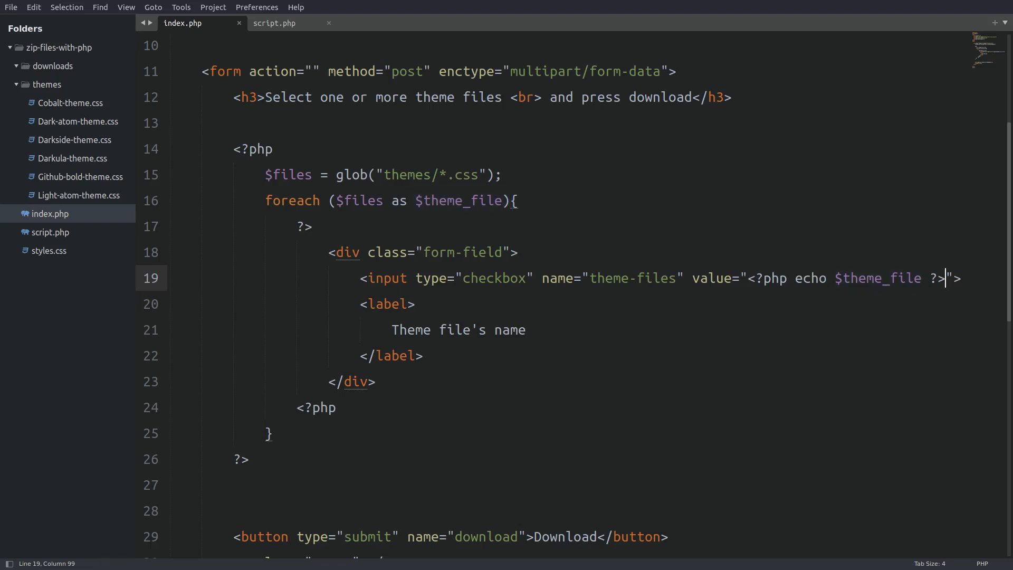
text(<?php echo basename($theme_file); ?>)
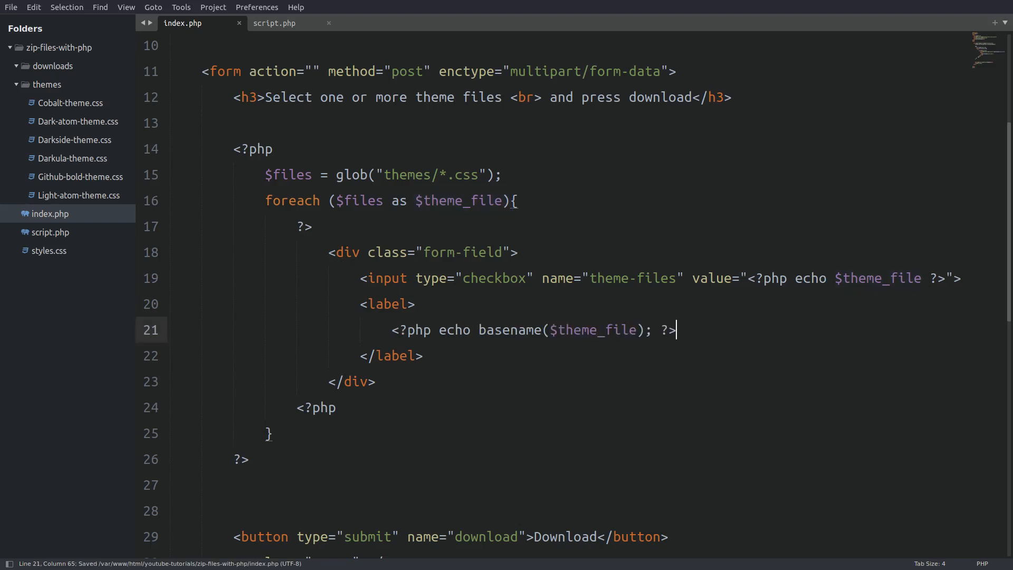
double_click(510, 330)
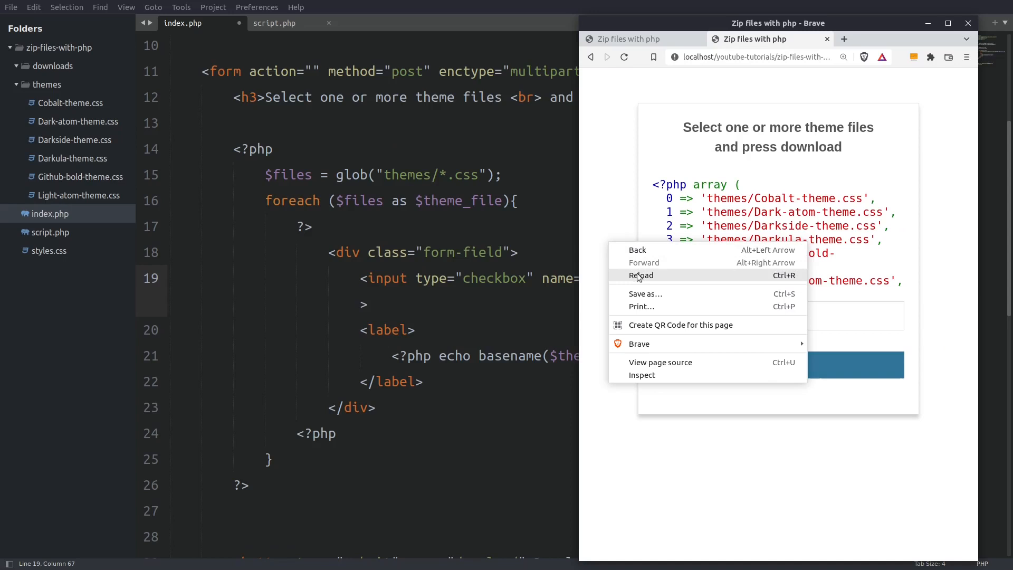
Step: Reload the form in Brave, then echo @$error inside the error paragraph
click(639, 275)
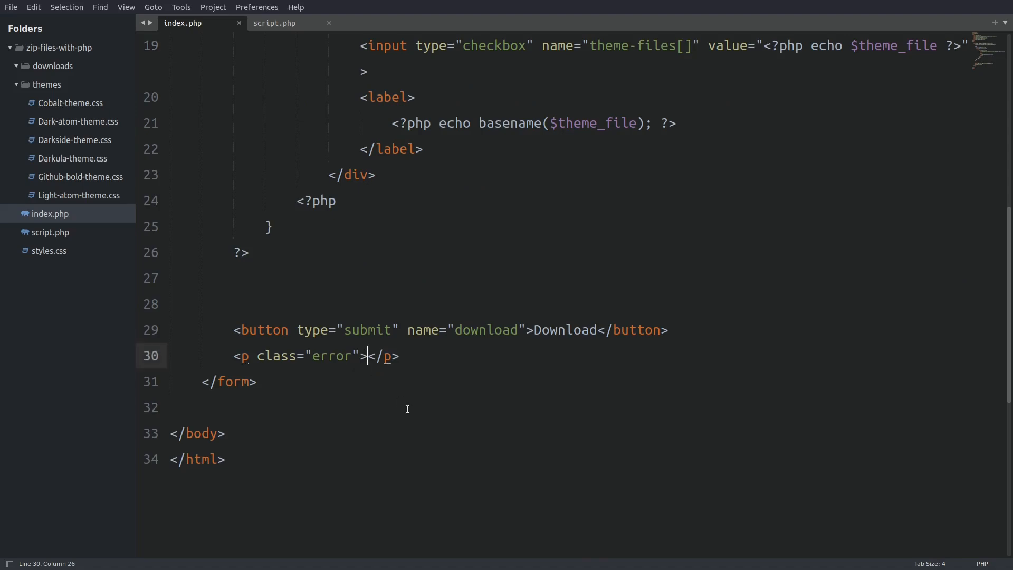
text(<?php echo @$error; ?>)
text(<?php require("script.php") ?>)
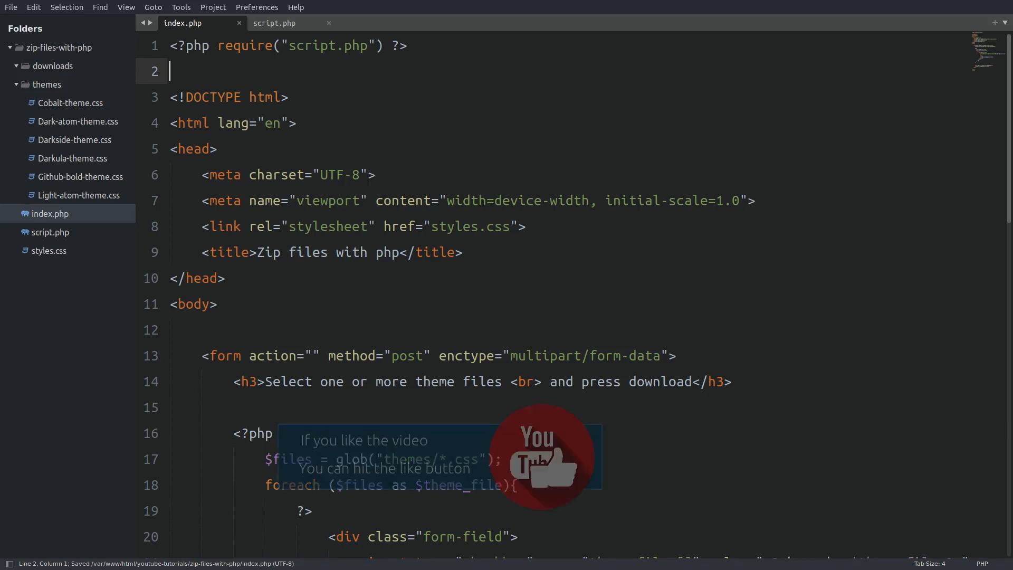
Step: In script.php, set the error "You didn't choose any files !!!" when no theme-files are posted
click(274, 22)
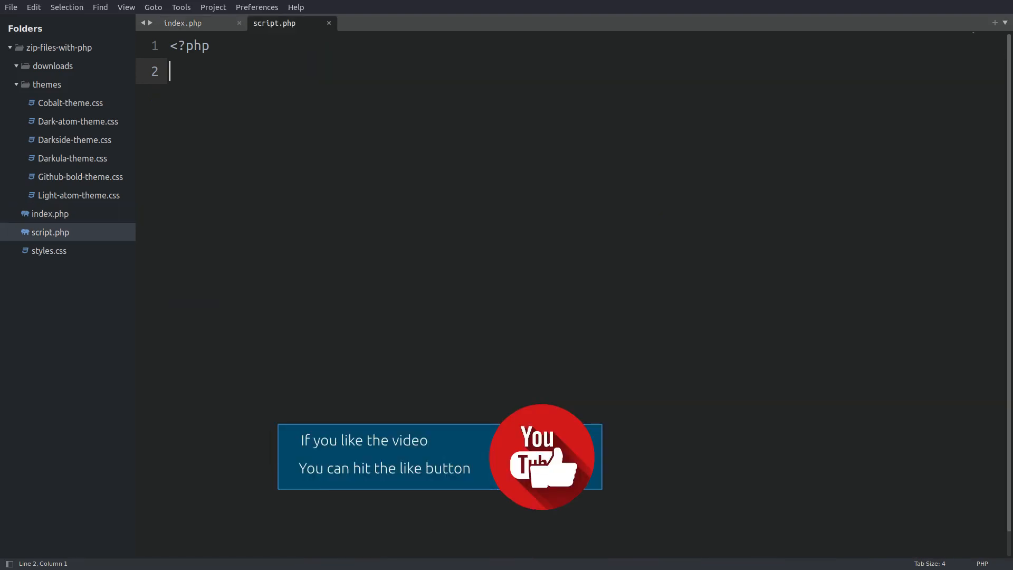
text(if(isset($_POST['download'])){)
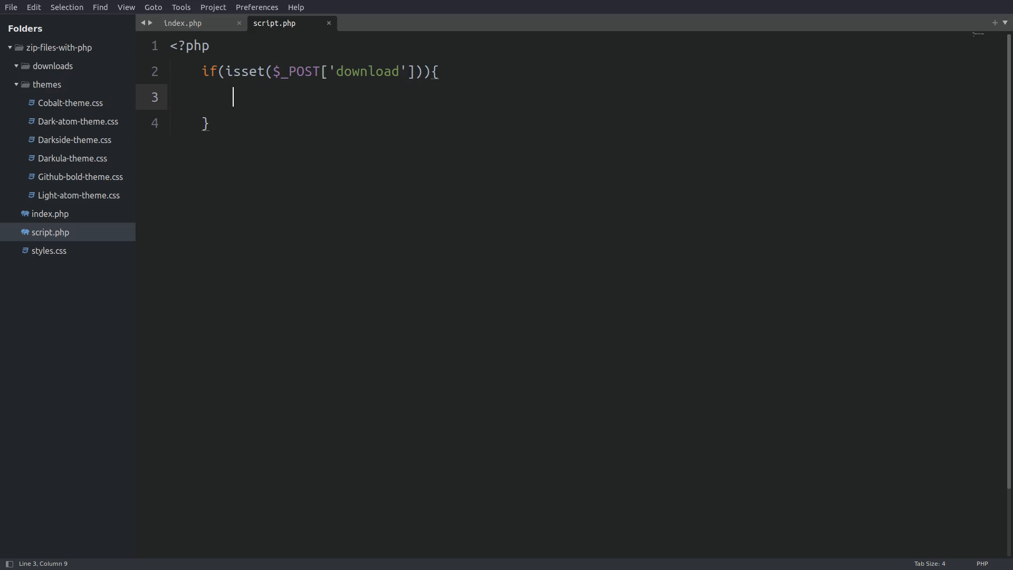
text(if(!isset($_POST['theme-files'])){)
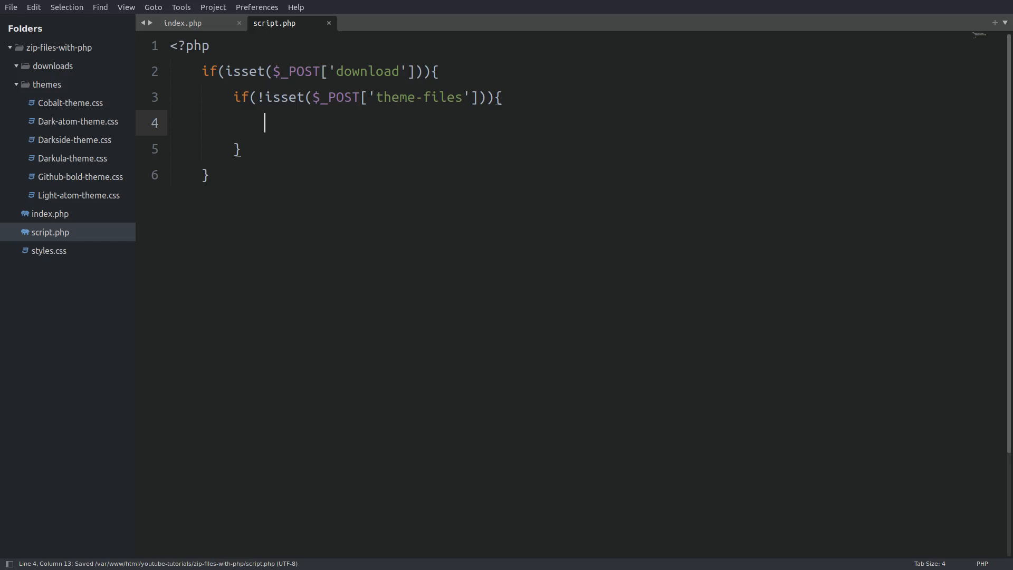
text($error = "You didn't choose any files !!!";)
text($themes = $_POST['theme-files'];)
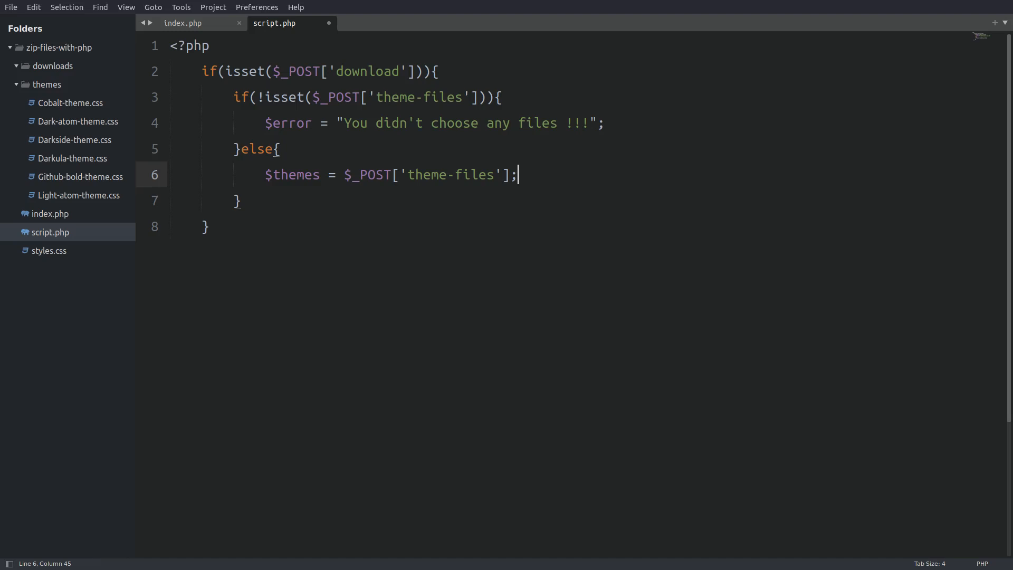
Step: Create a ZipArchive at downloads/Themes.zip and start a foreach over $themes
double_click(451, 174)
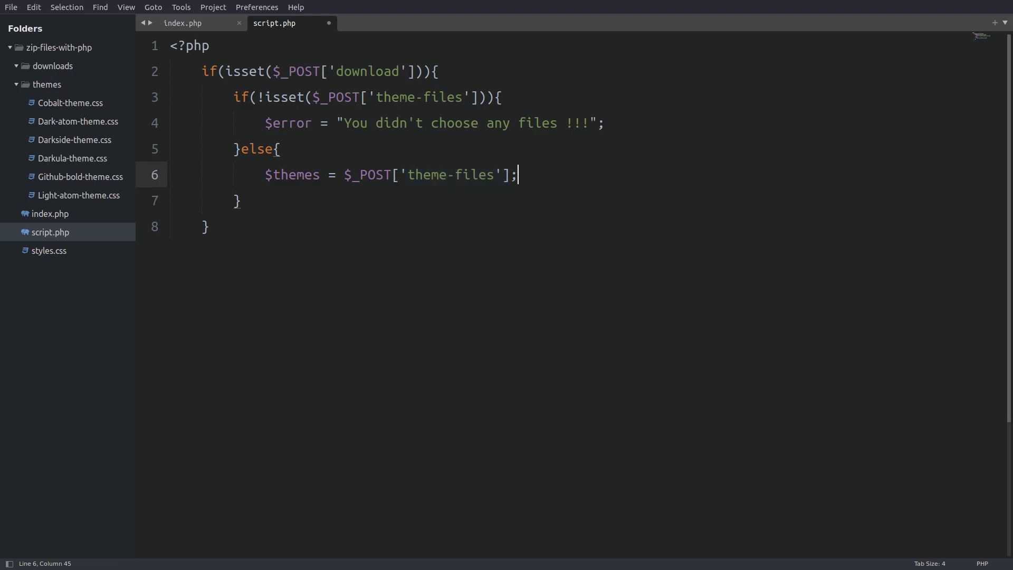
text($zip_name = "Themes.zip";)
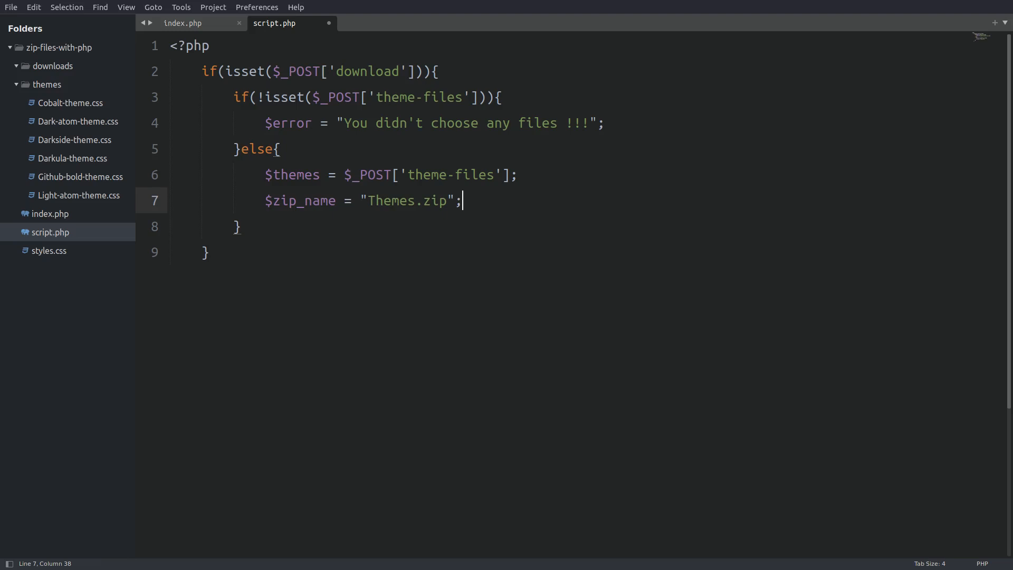
text($zip = new ZipArchive();)
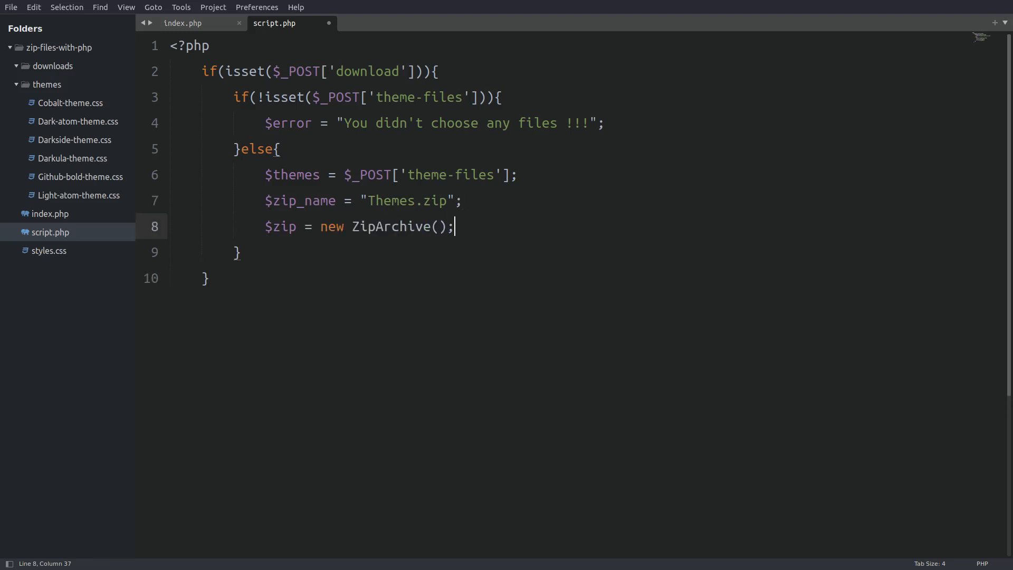
text($zip->open("downloads/{$zip_name}", ZipArchive::CREATE);)
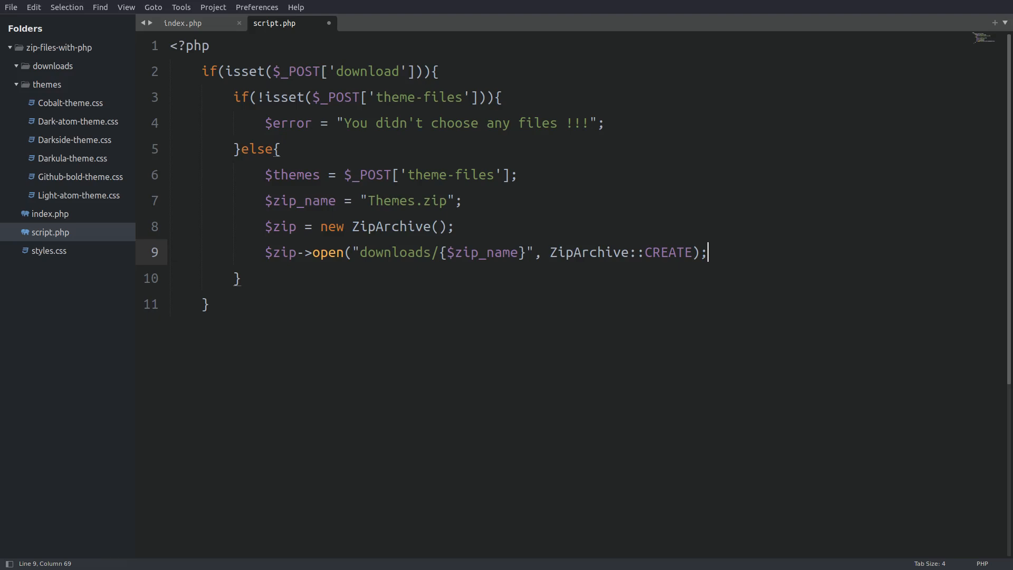
double_click(443, 252)
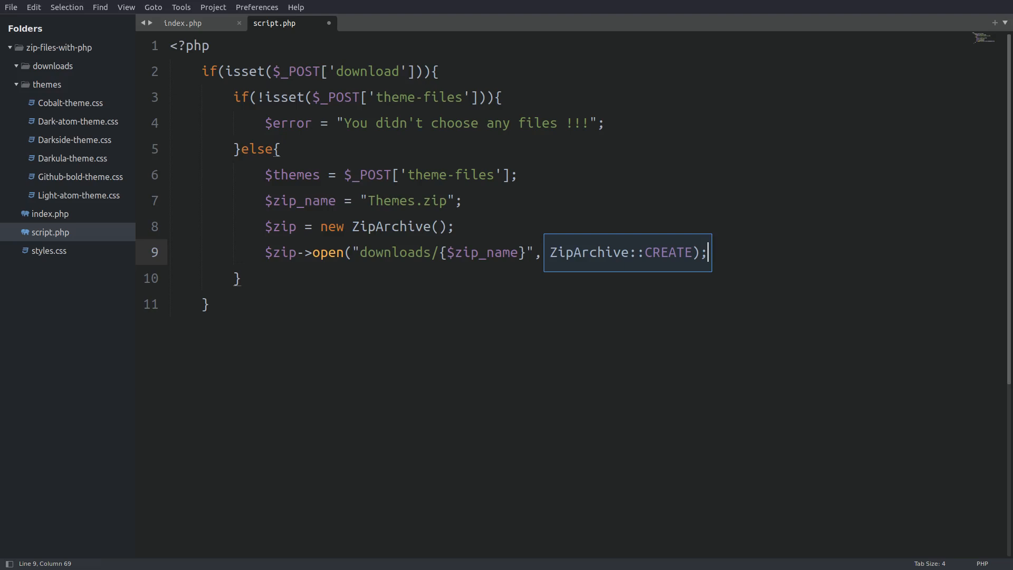
text(foreach($themes as $file){)
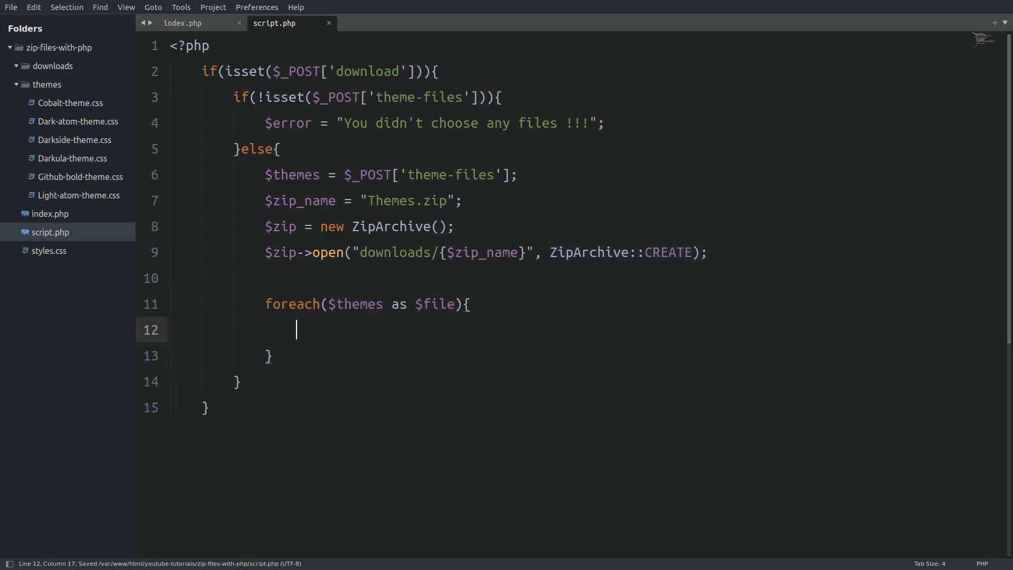
Step: Add each $file to the zip by basename, close it, and redirect to downloads/$zip_name
text($zip->addFile($file, basename($file));)
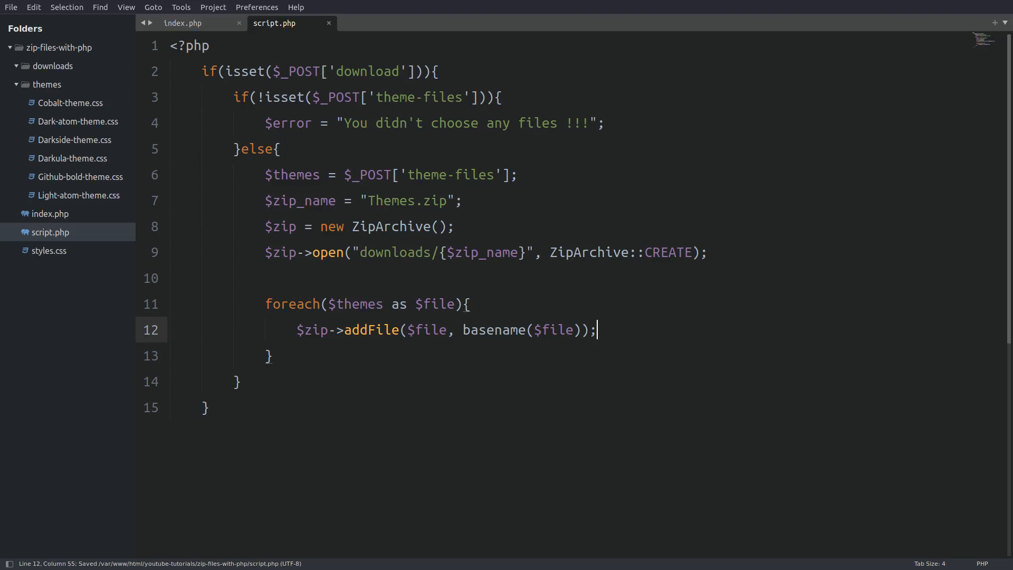
double_click(429, 329)
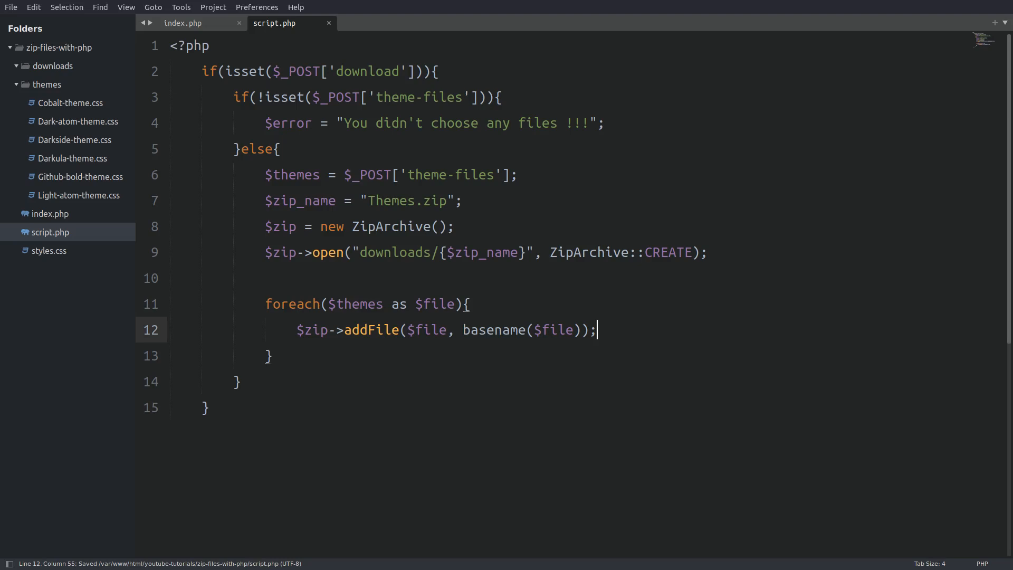
text($zip->close();)
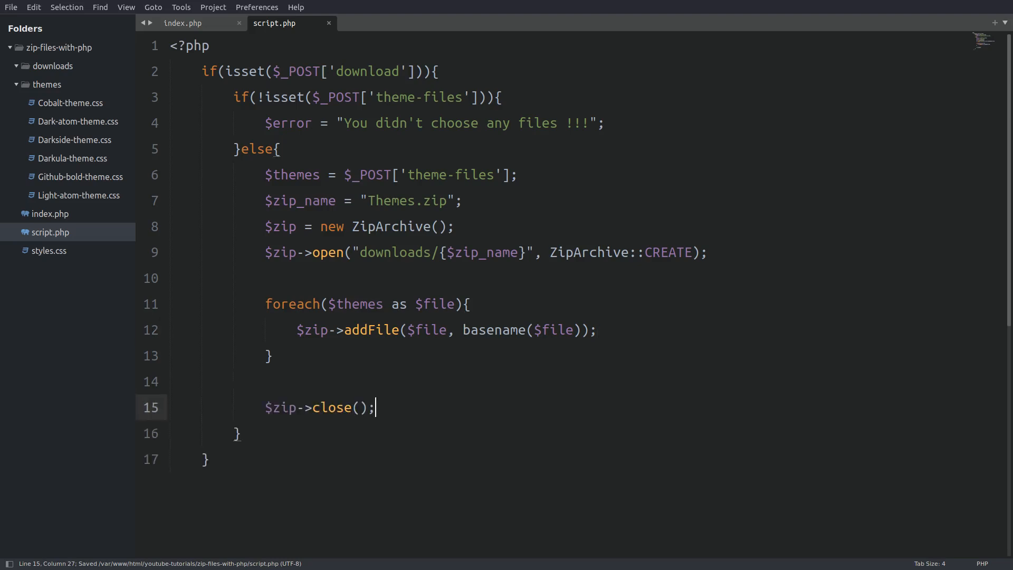
text(header("location: downloads/$zip_name");)
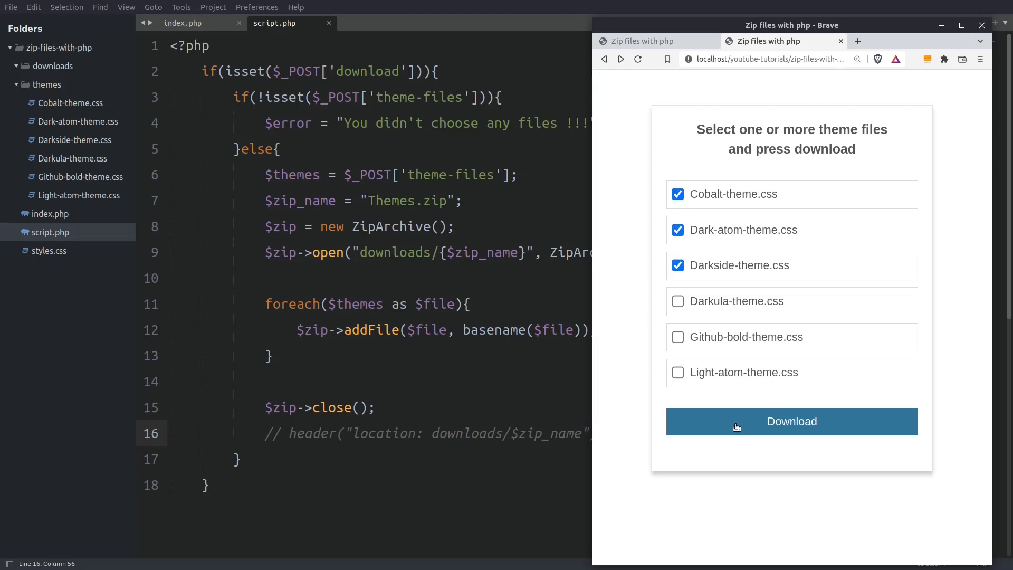
Step: Submit the checked Cobalt, Dark-atom and Darkside themes with the Download button
click(791, 421)
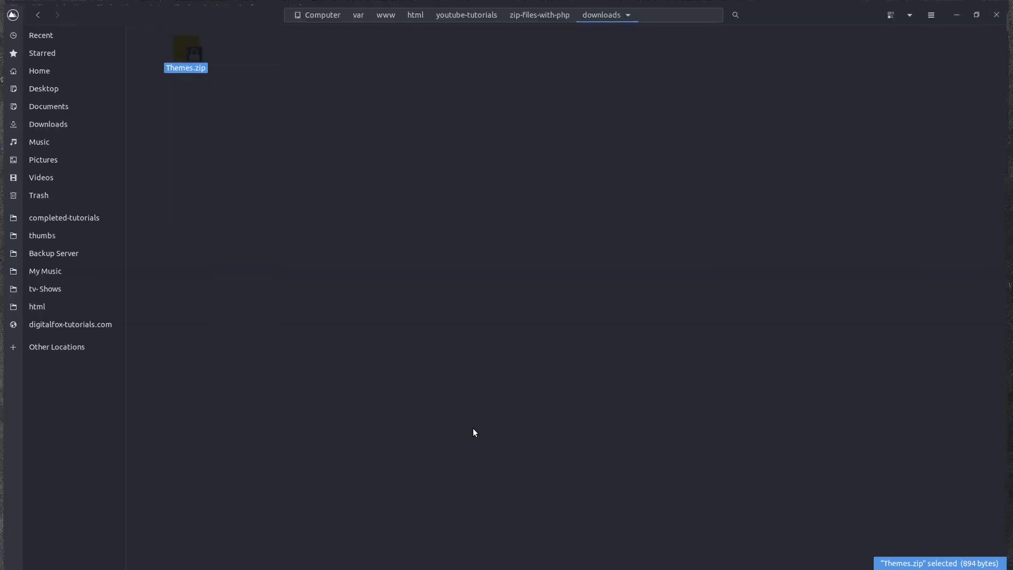
Step: Close the downloads folder view after confirming Themes.zip is present
key(Delete)
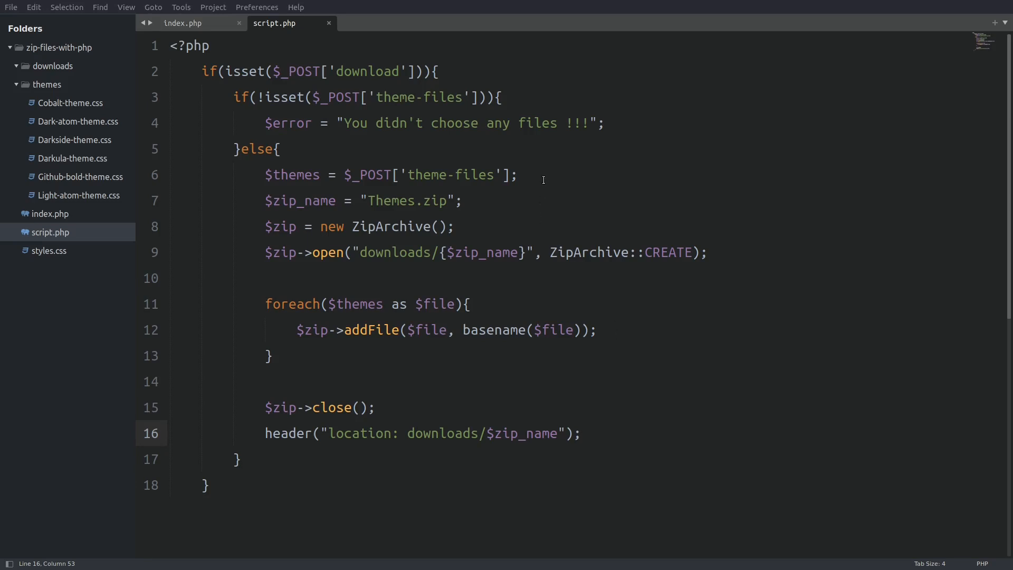
Step: Build a 4-character random string with str_shuffle and substr, naming the zip "Themes_{$random_characters}.zip"
key(Enter)
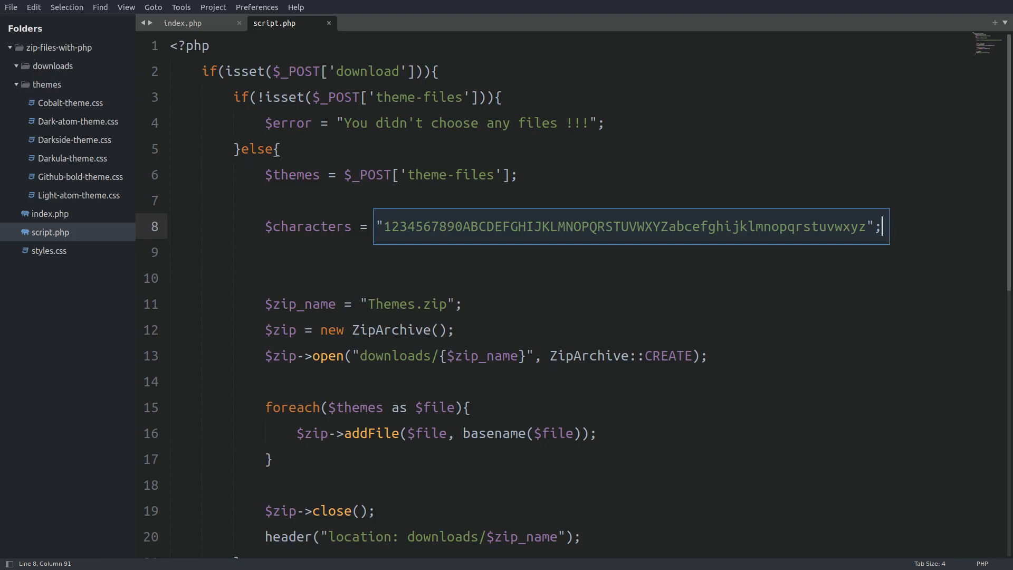
text($string_length = 4;)
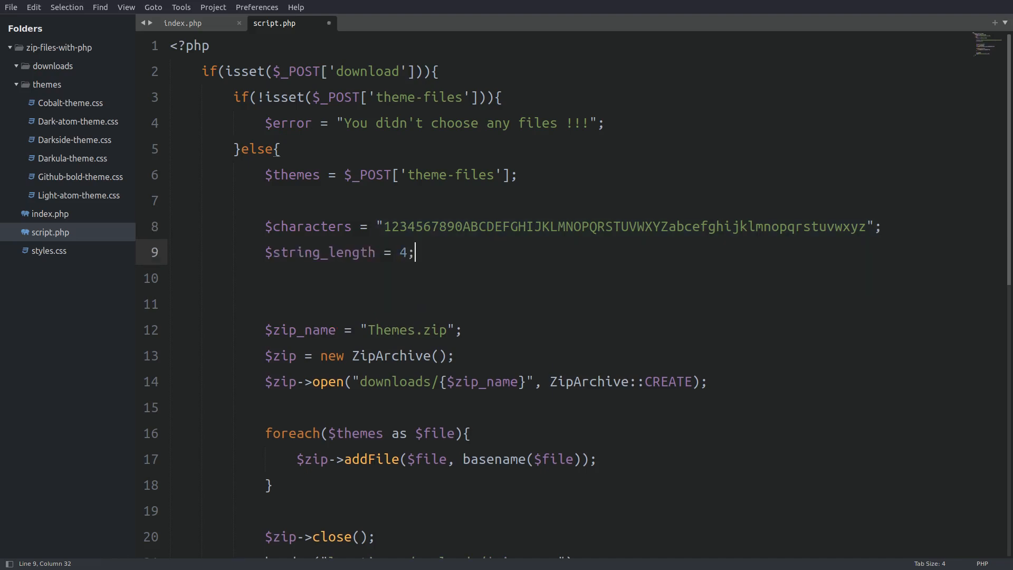
double_click(407, 252)
text($random_characters = substr();)
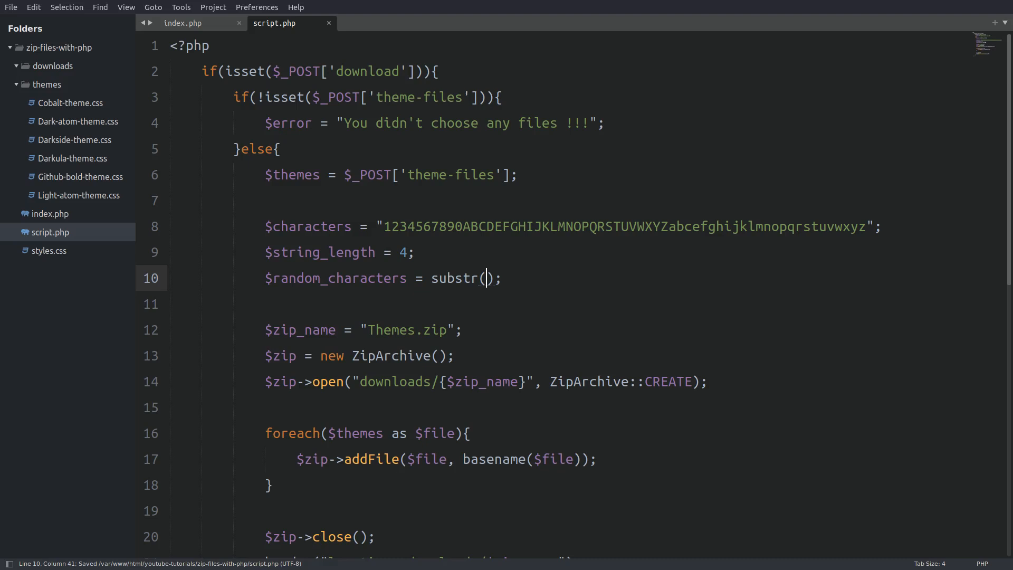
text(str_shuffle($characters),)
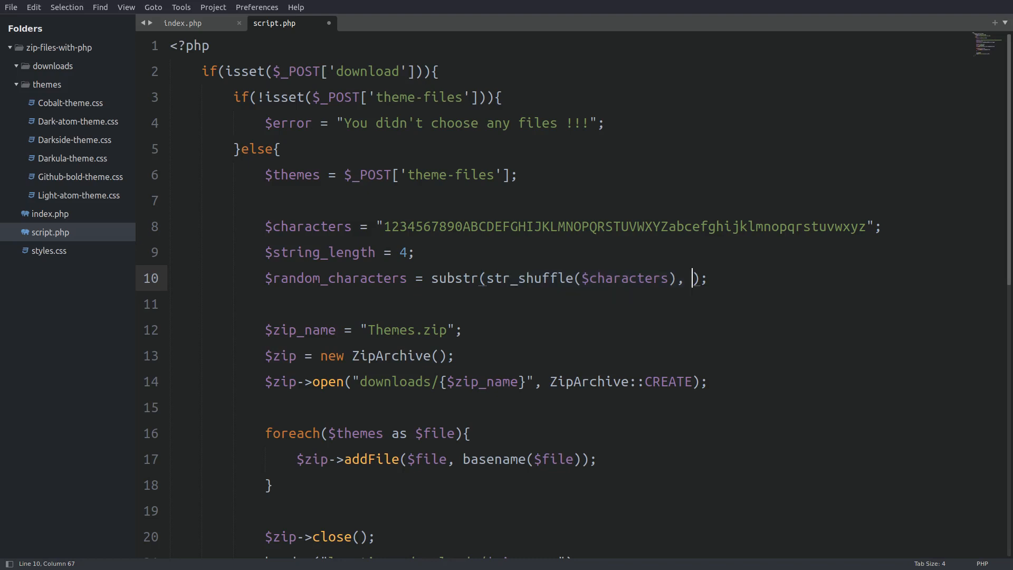
text(0, $string_length)
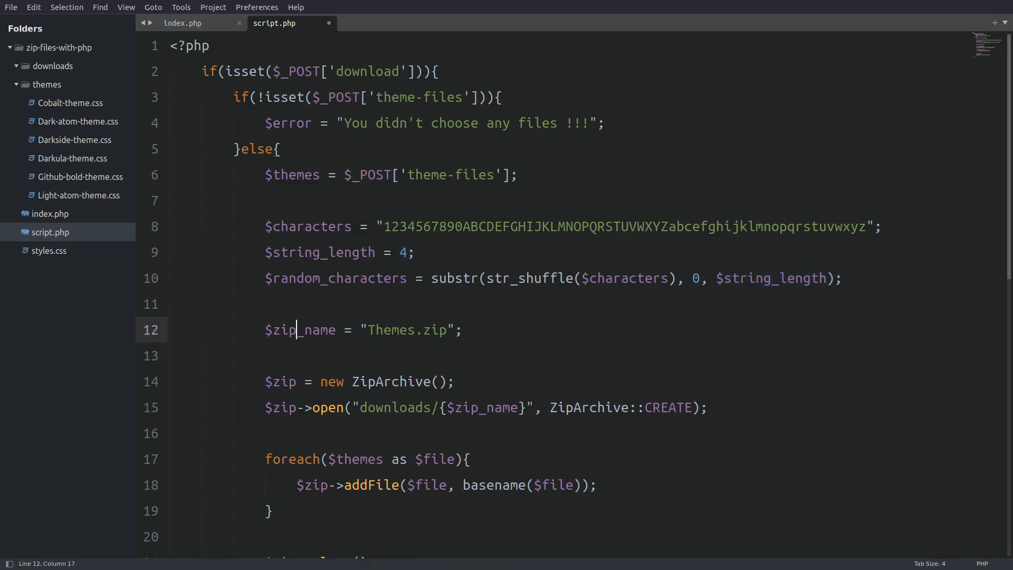
text(_{$random_characters})
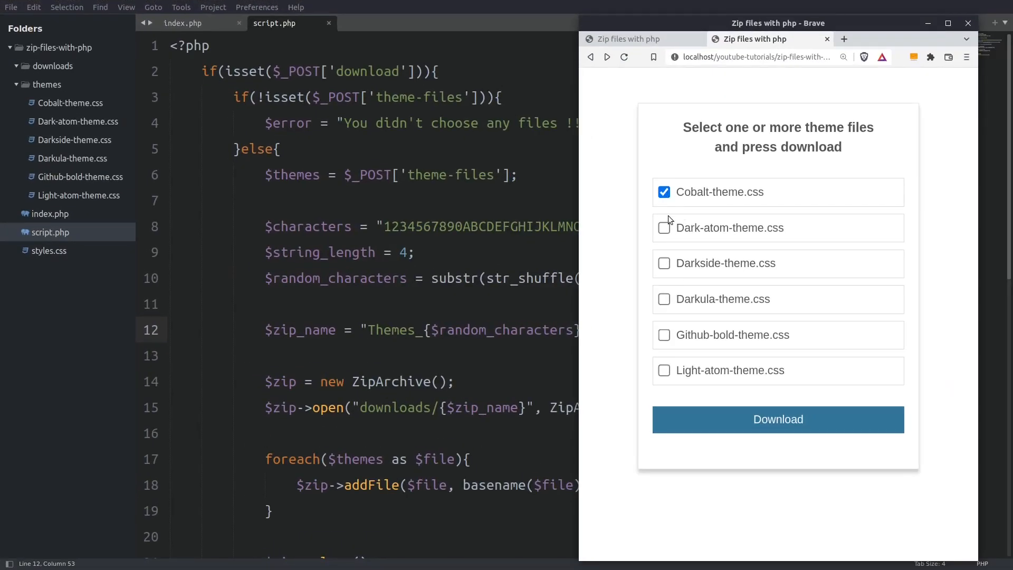
Step: Download Cobalt, then more themes, then all six, saving Themes_8pV9.zip and Themes_9Dlk.zip
click(777, 418)
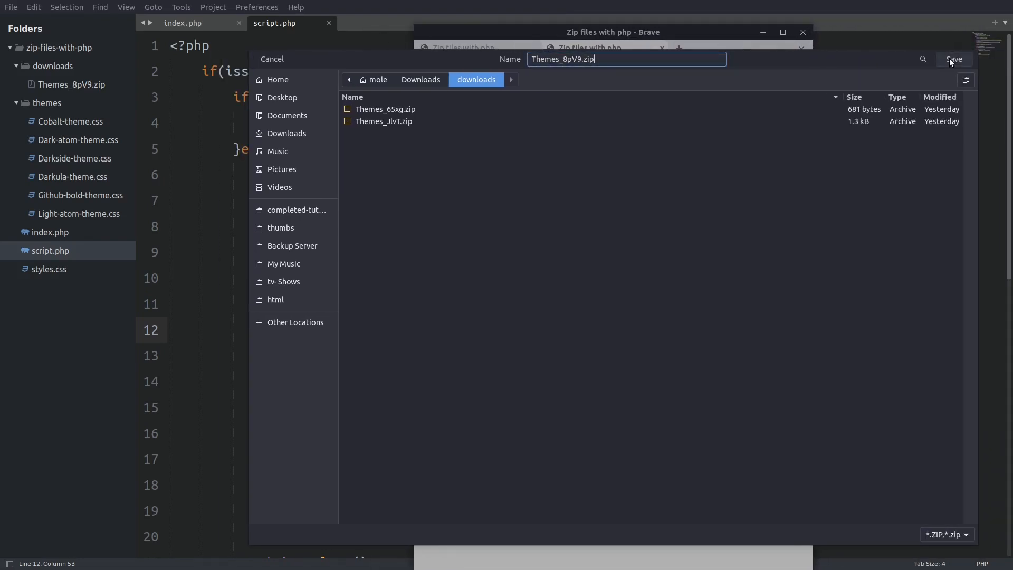
click(953, 59)
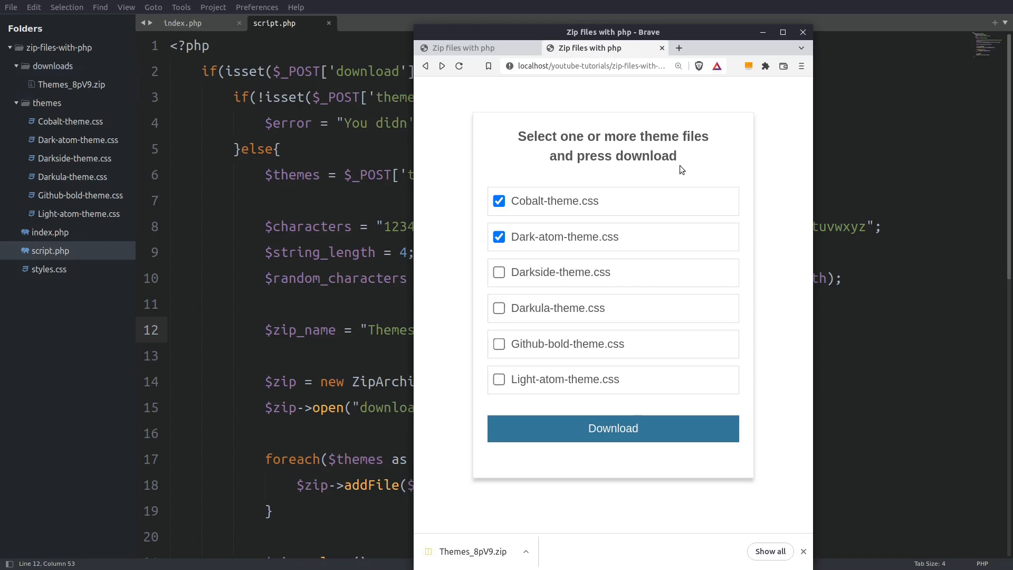
click(75, 84)
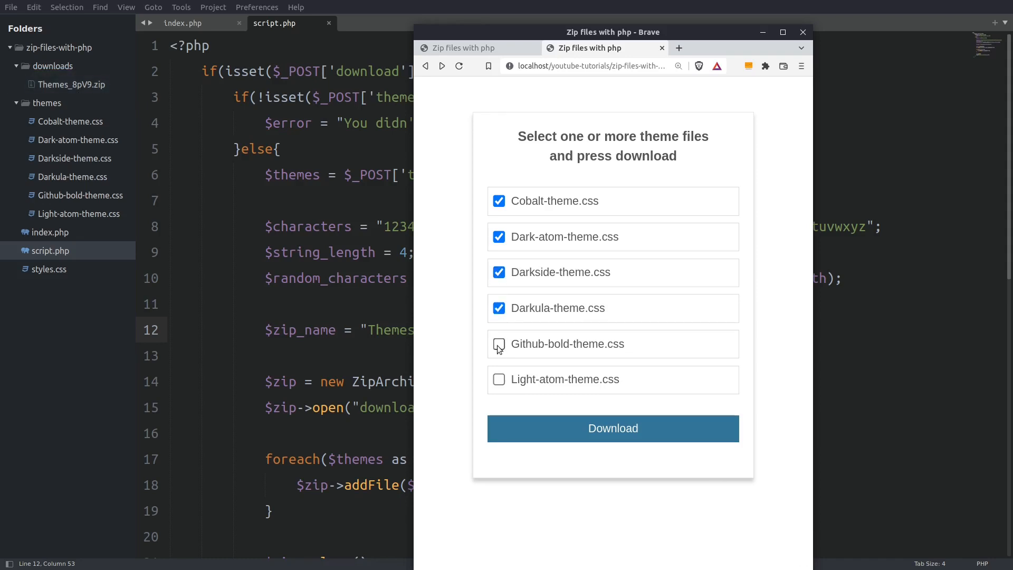
click(613, 429)
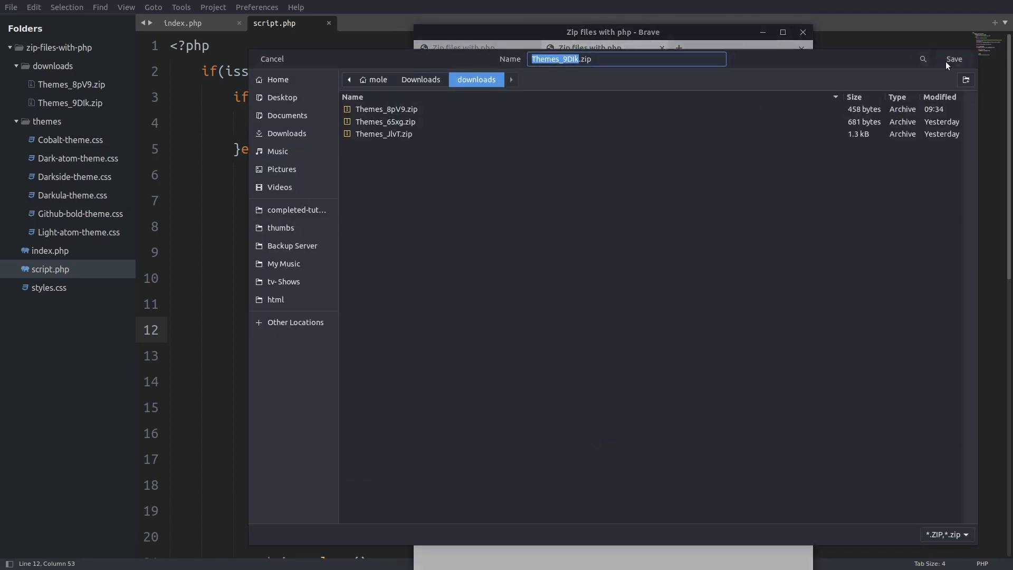
click(953, 59)
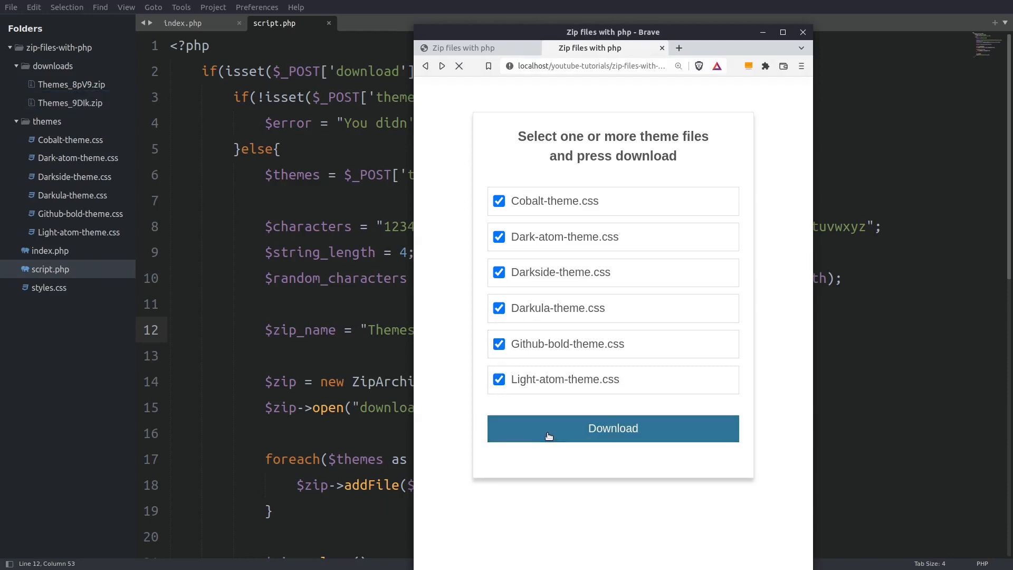
click(612, 428)
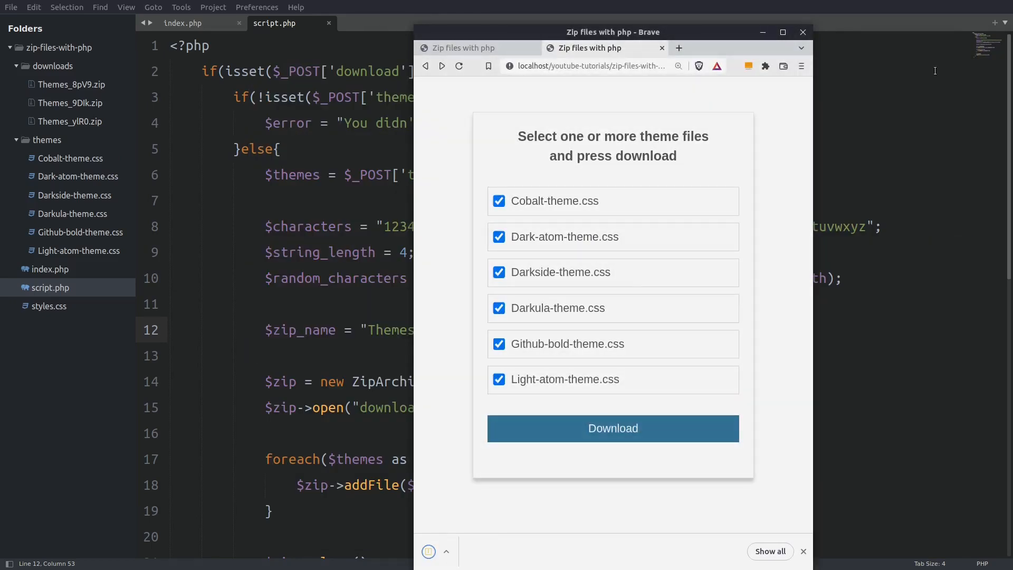
click(70, 103)
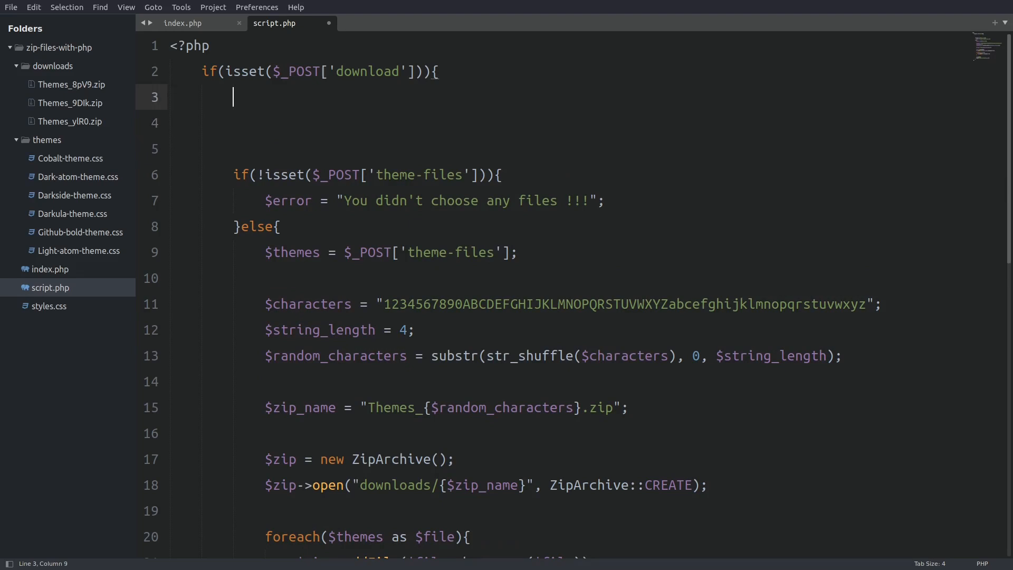
Step: Add $files_to_remove = glob("downloads/*.zip") and a loop calling unlink($file) on each
text($files_to_remove = glob("downloads/*.zip");)
text(foreach ($files_to_remove as $file) {)
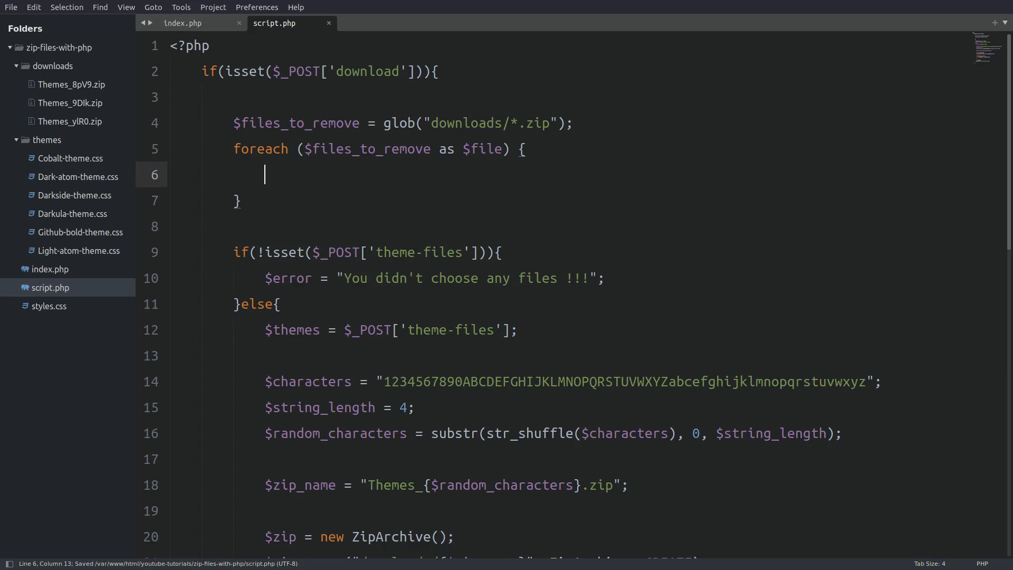
text(unlink($file);)
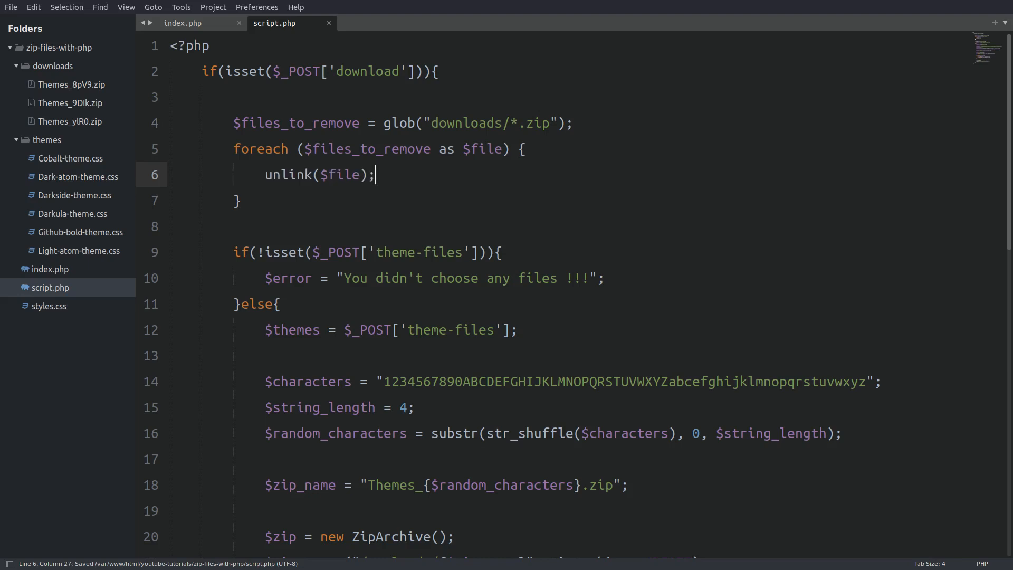
double_click(342, 174)
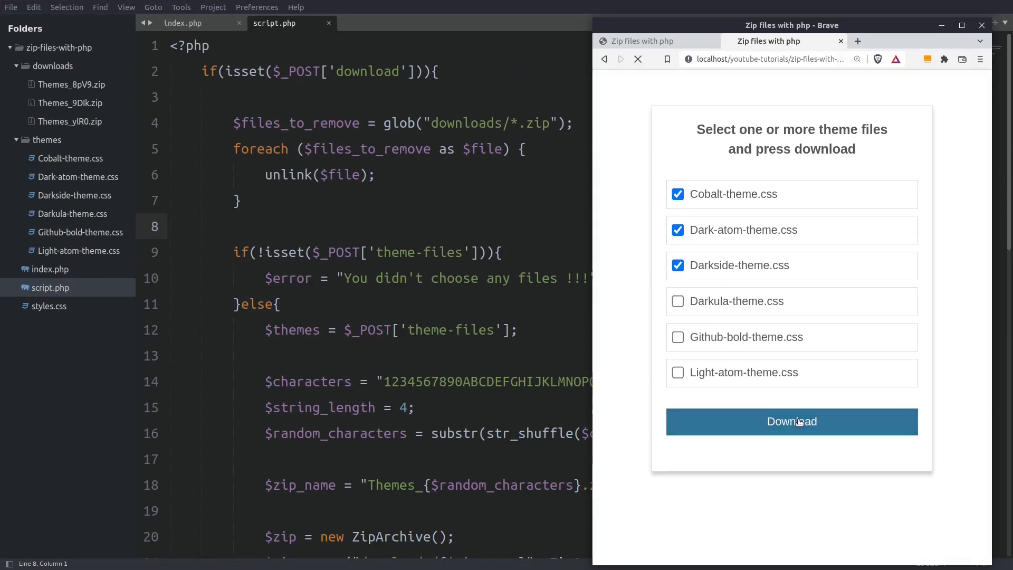
Step: Submit three ticked themes and cancel the save prompt, producing Themes_MHQx.zip
click(791, 421)
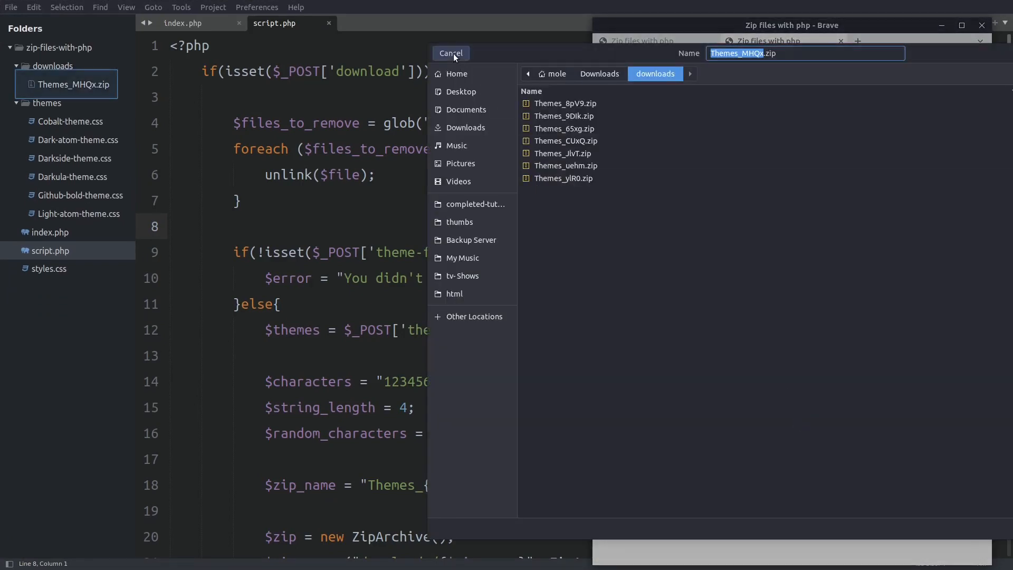
click(450, 52)
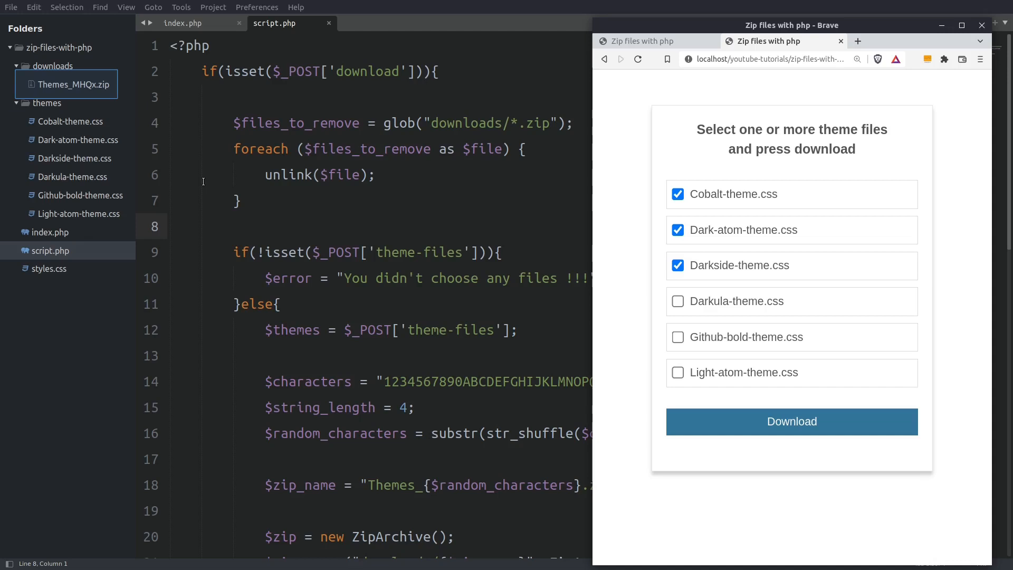